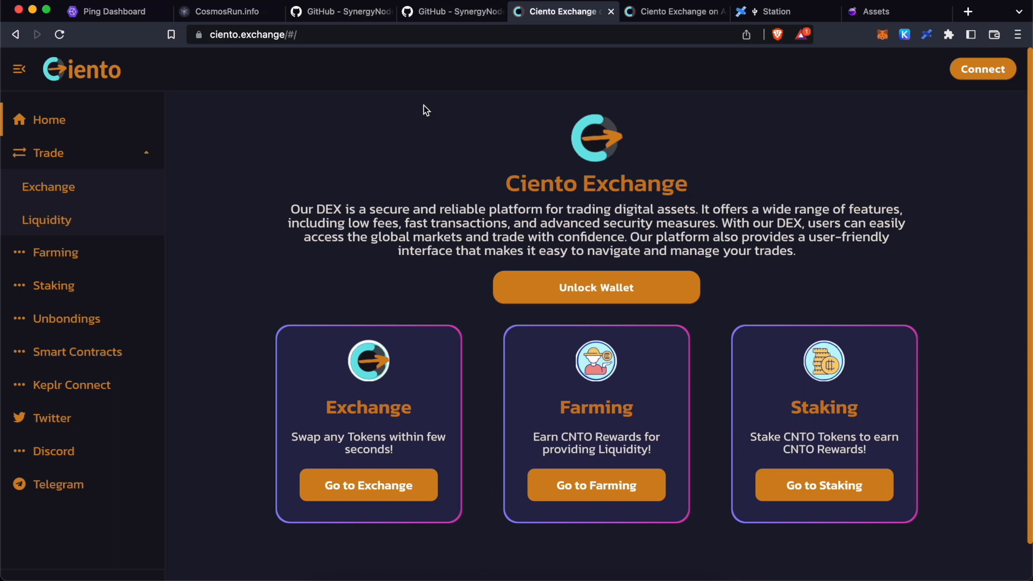
- Switch the Keplr wallet from its current network to Cosmos Hub
click(71, 385)
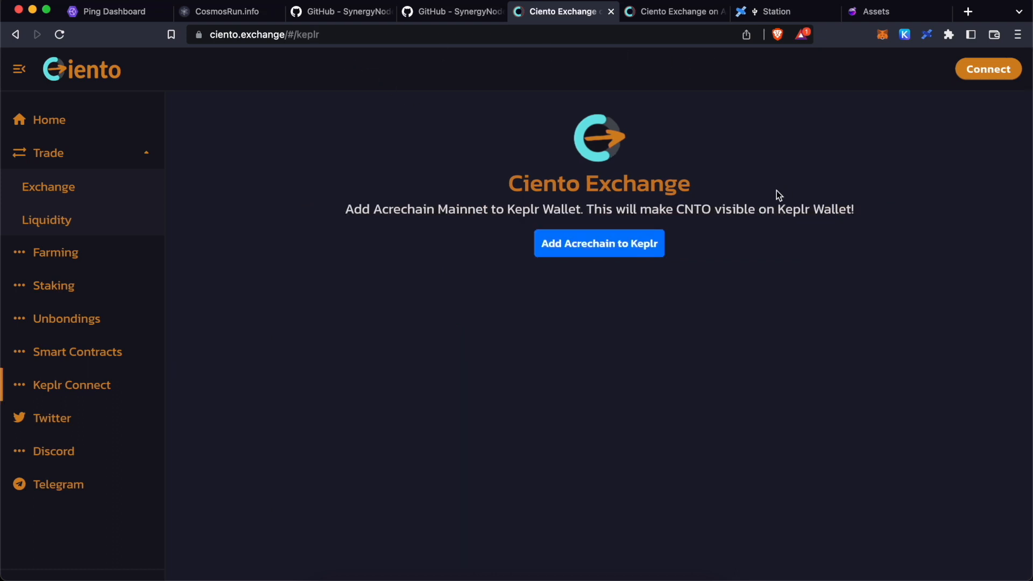
mouse_move(714, 225)
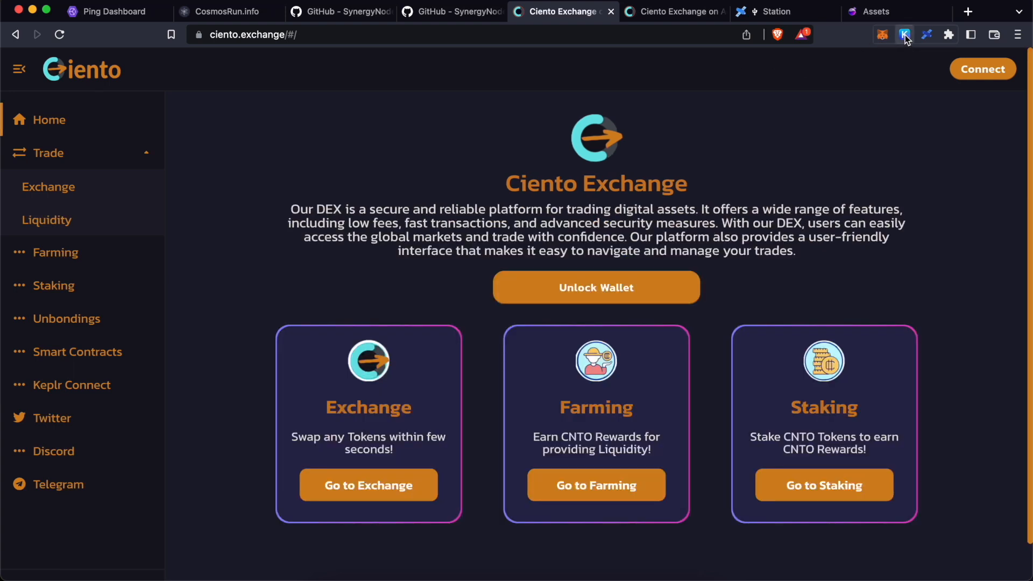
click(904, 35)
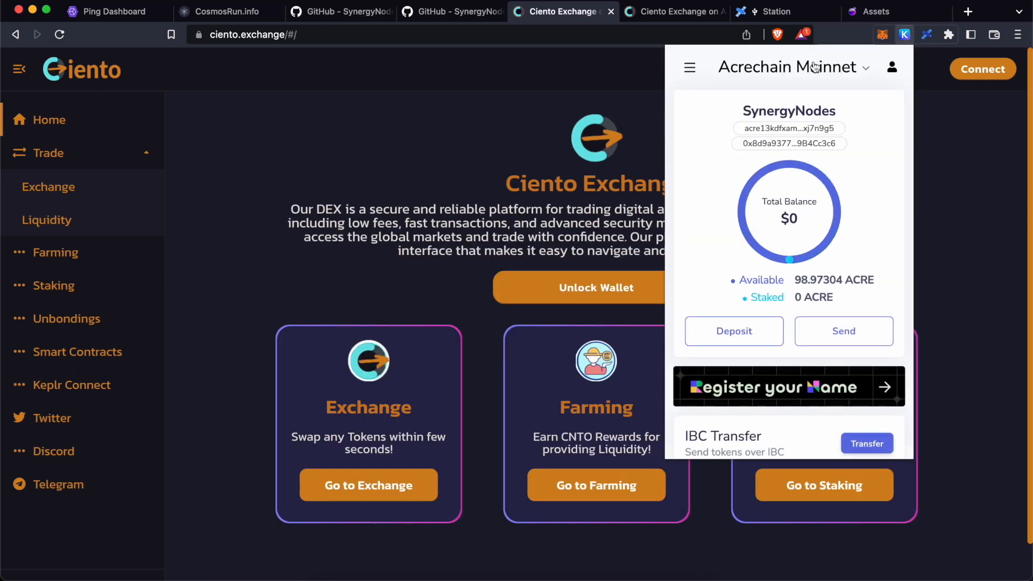
click(794, 66)
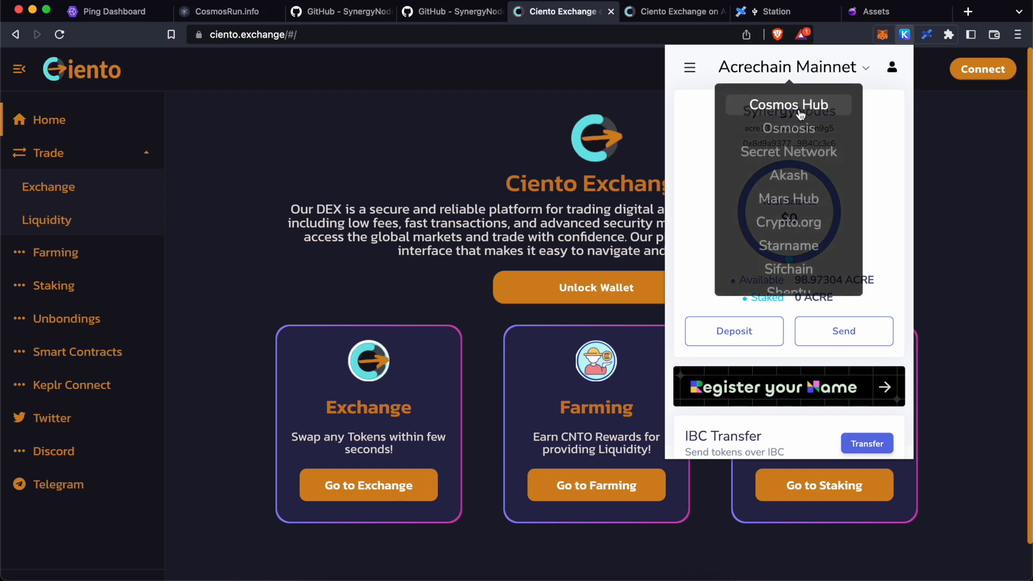
click(788, 104)
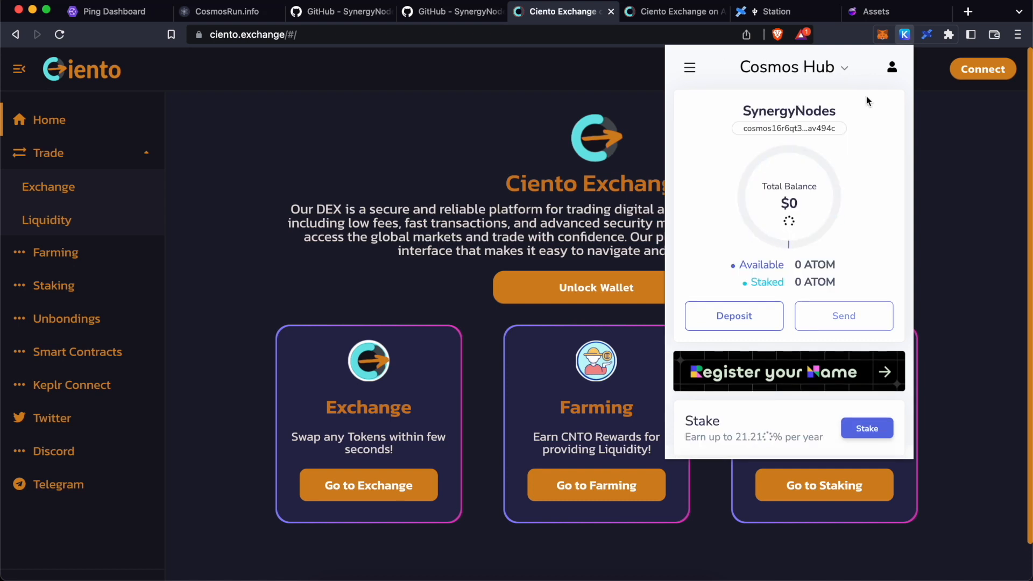
- Remove Acrechain Mainnet from the wallet's network list and confirm the removal
click(793, 67)
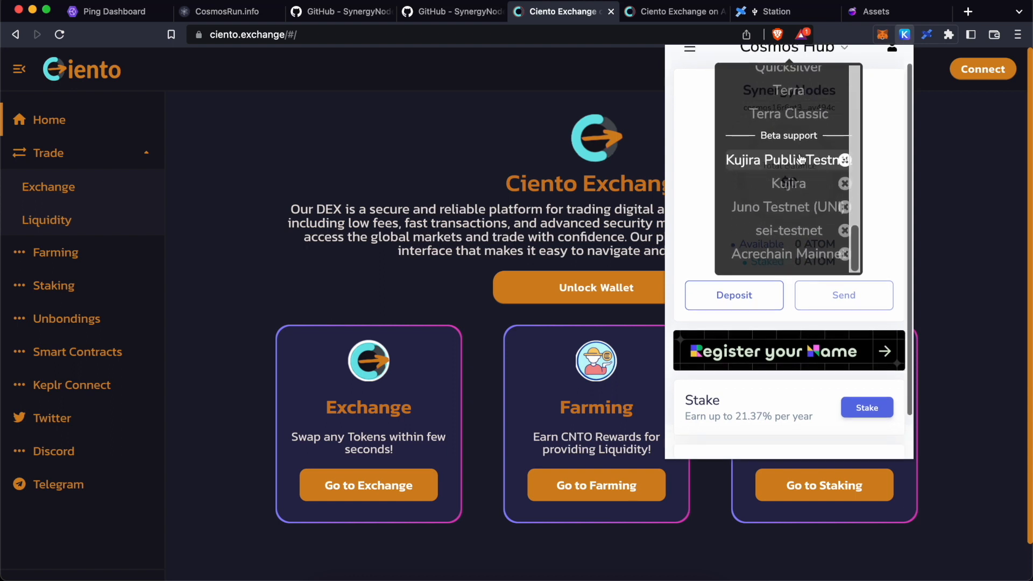
scroll(down, 3)
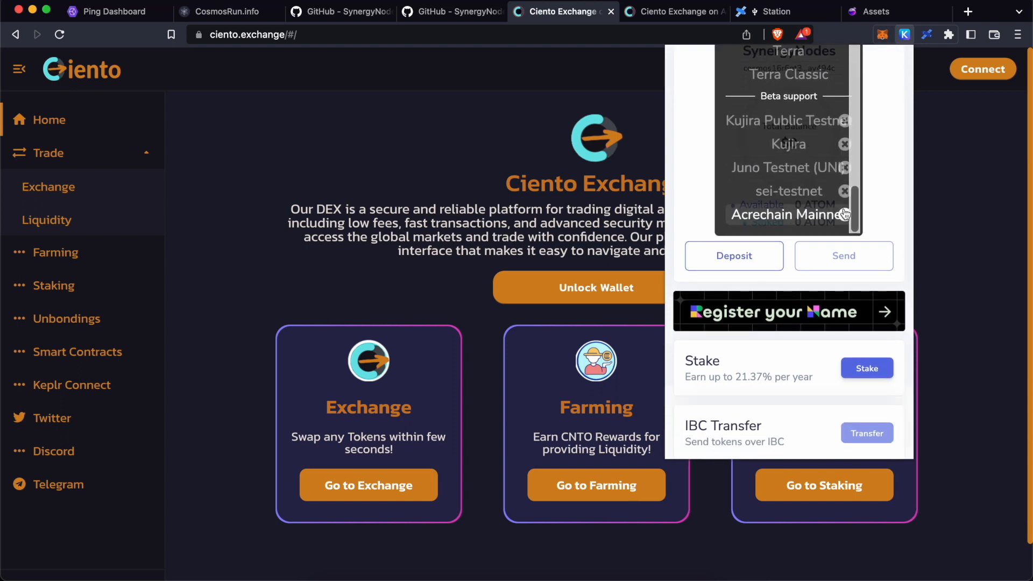
click(845, 214)
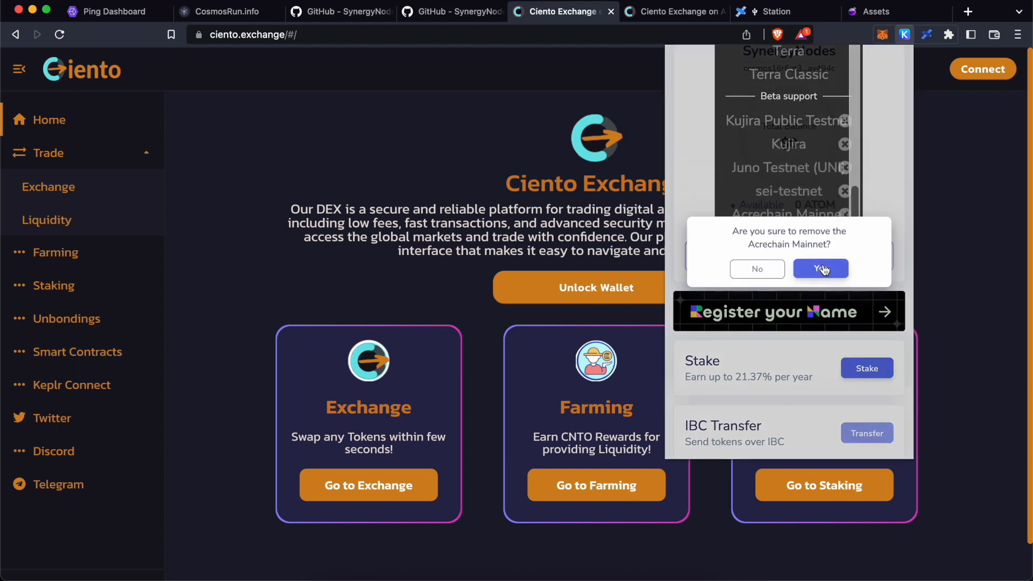
click(820, 269)
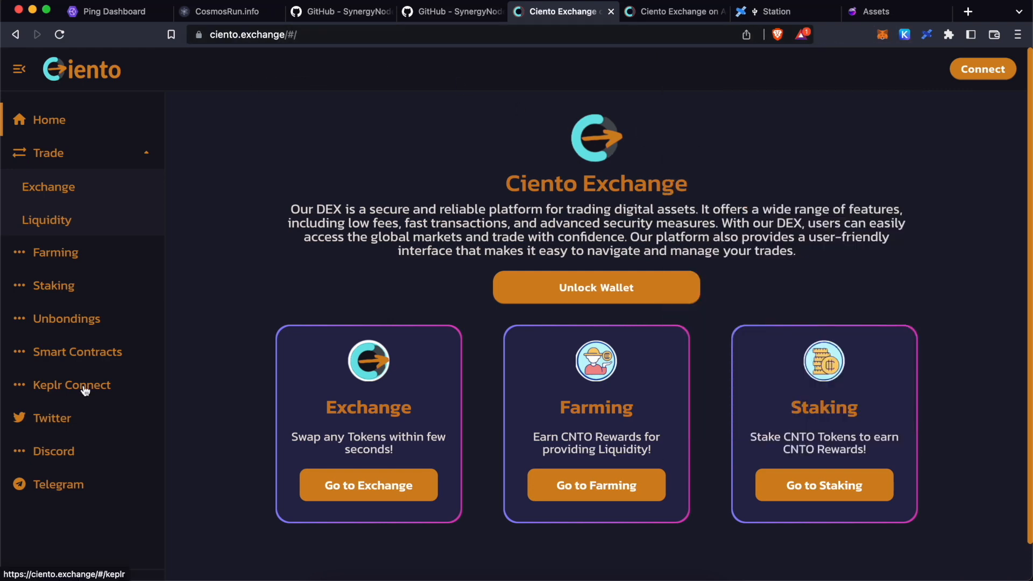
- Add Acrechain Mainnet to Keplr from Ciento Exchange's Keplr Connect page and approve it
click(71, 385)
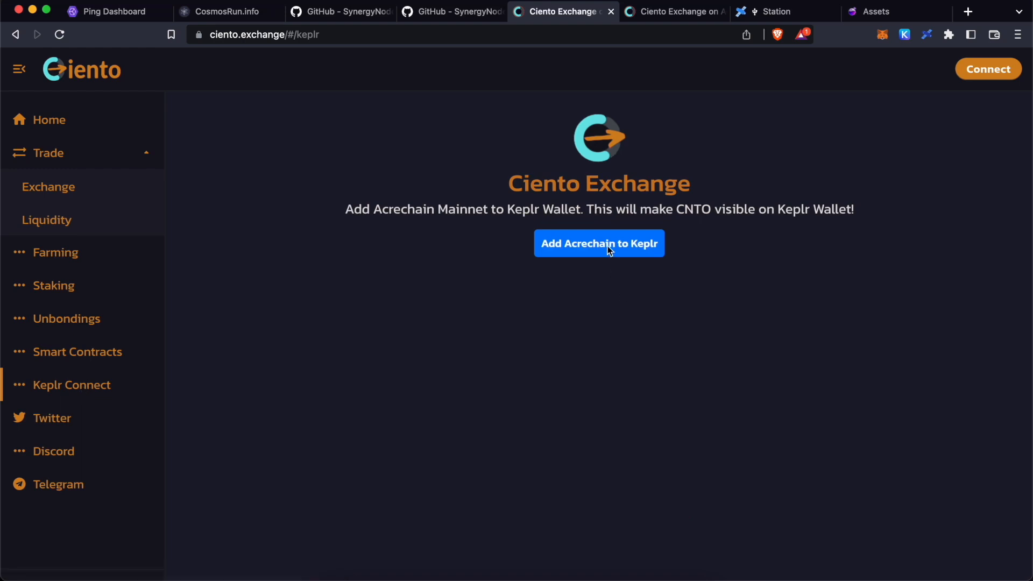
click(599, 243)
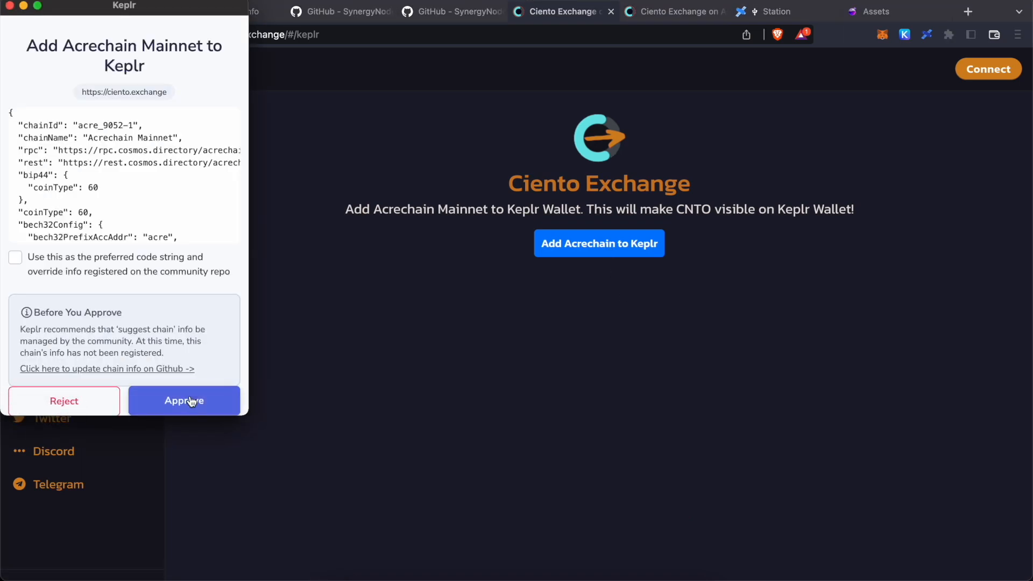
click(184, 401)
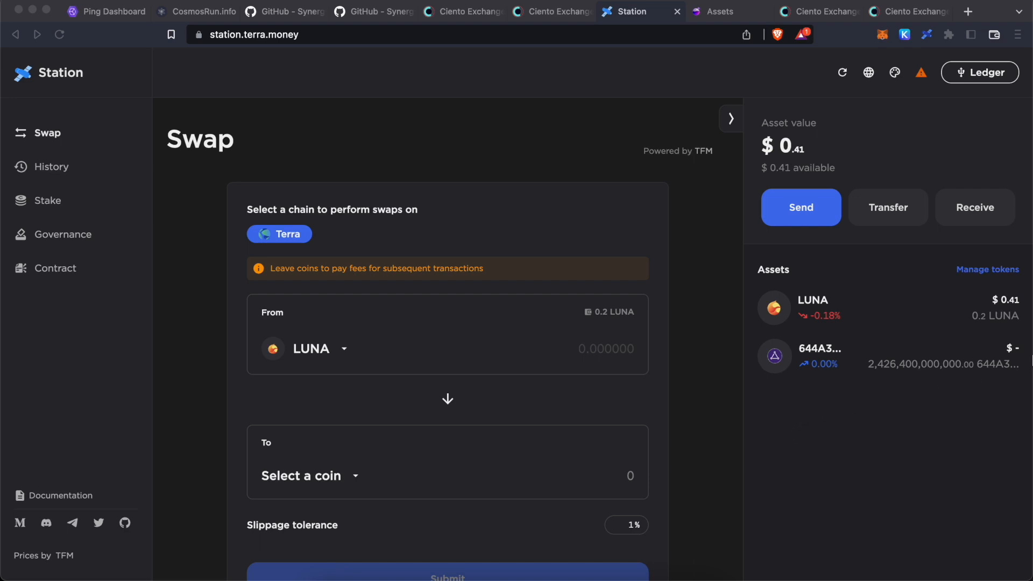
mouse_move(837, 398)
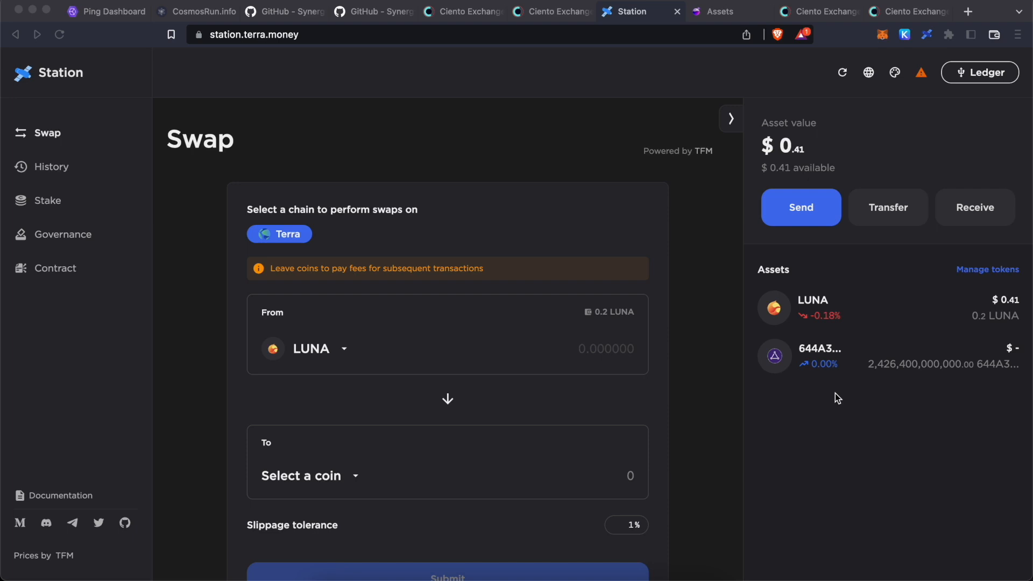
mouse_move(842, 359)
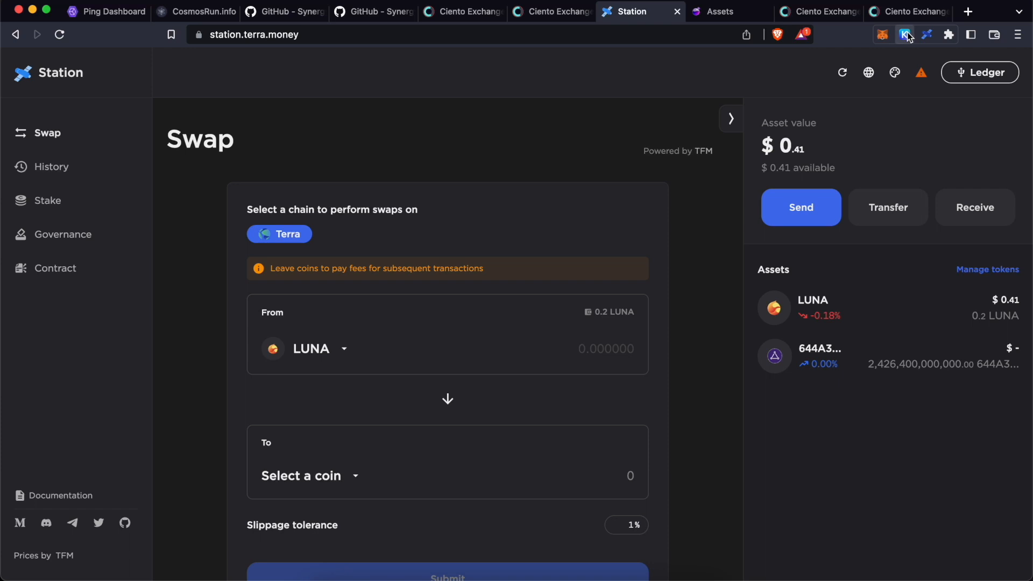
- Check the wallet's Terra address and balance in the Keplr extension
click(905, 34)
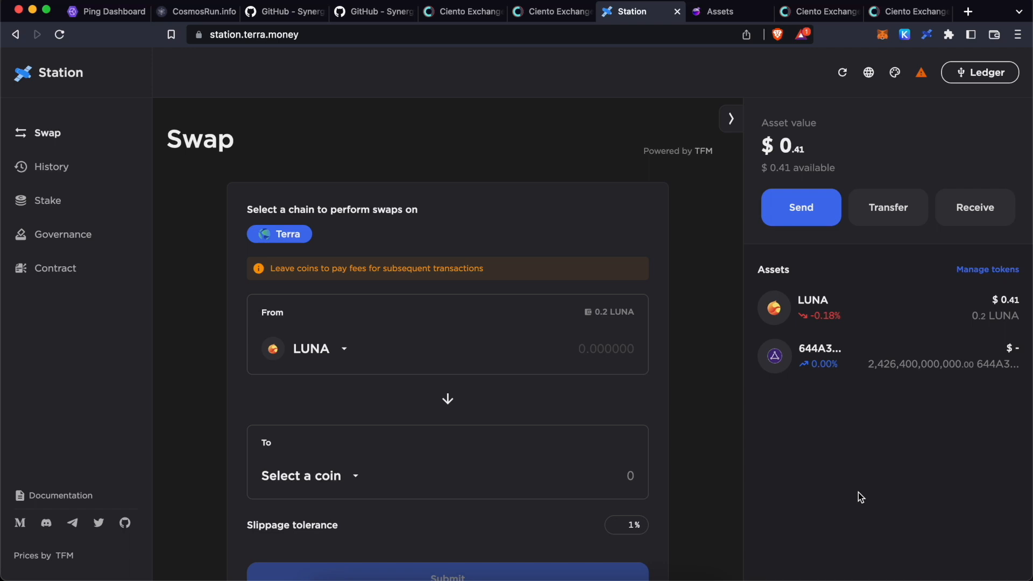
mouse_move(889, 138)
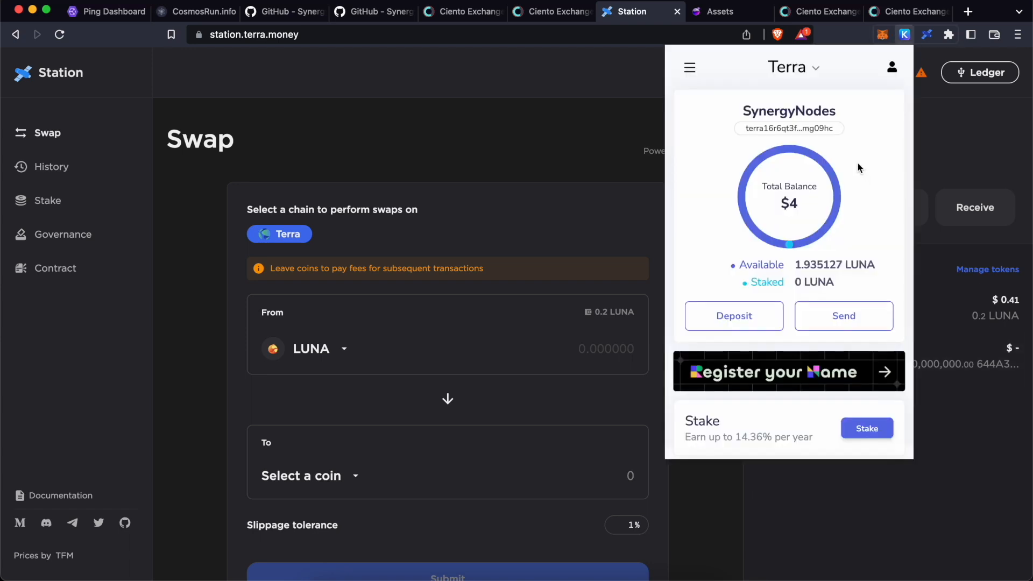
mouse_move(794, 120)
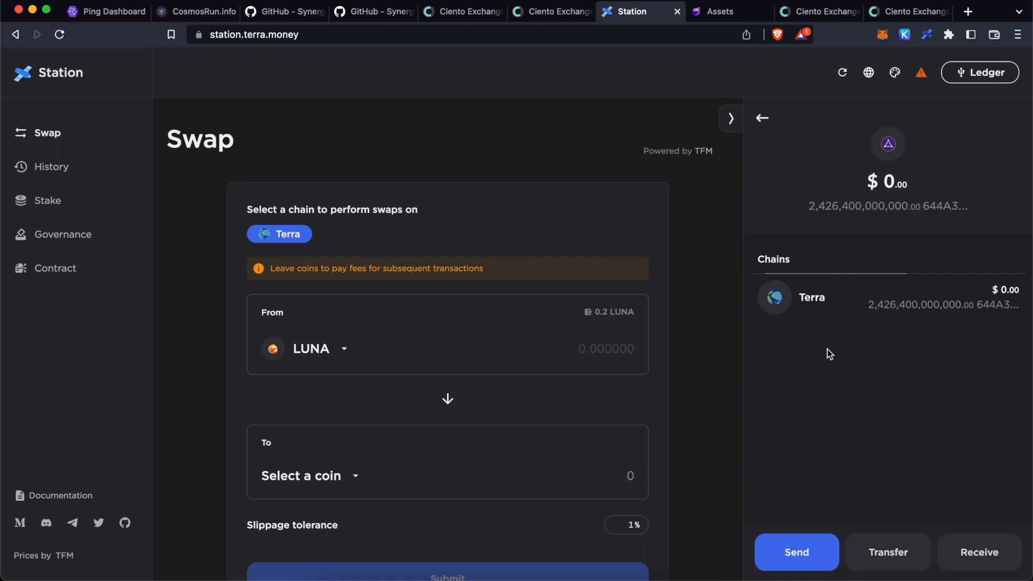
click(795, 552)
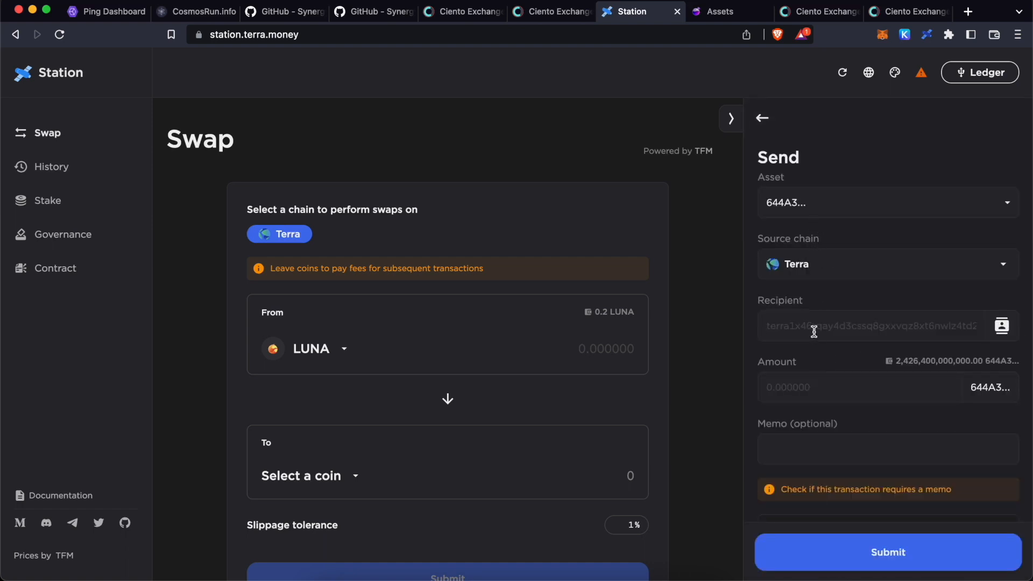
text(terra16r6qt3f3r0nlc536n87dvg5h5crxxzeem)
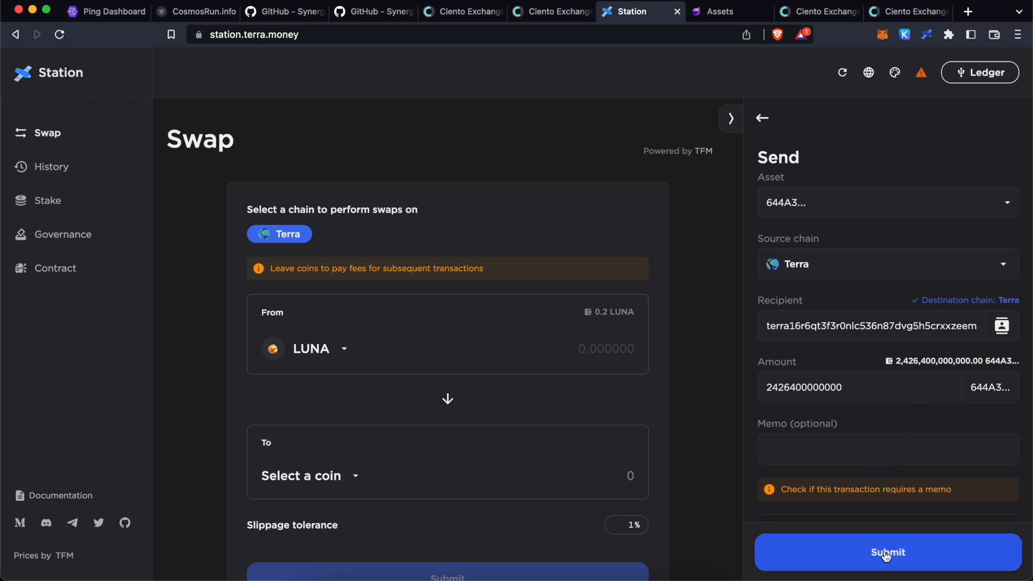
click(886, 552)
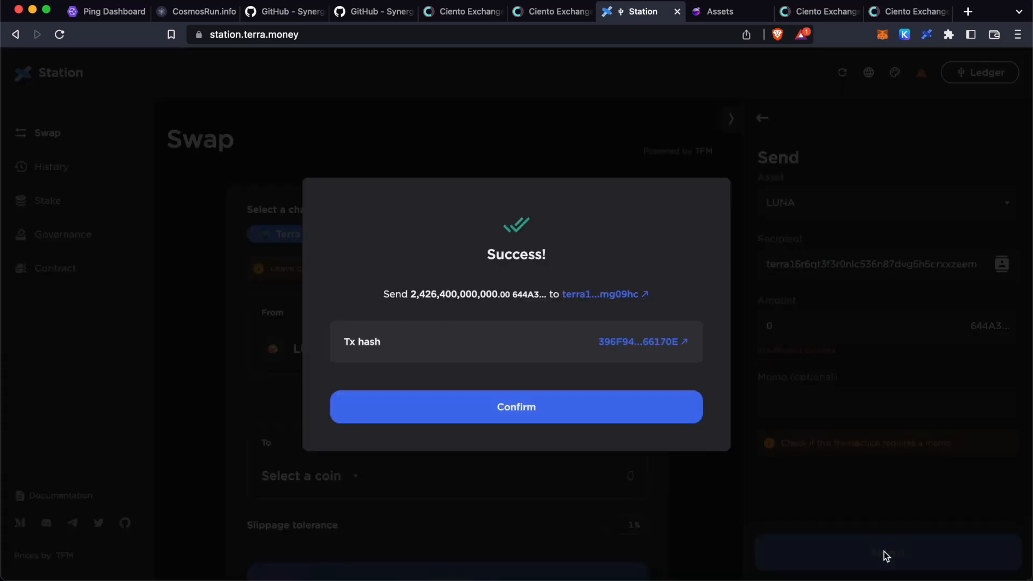
click(516, 407)
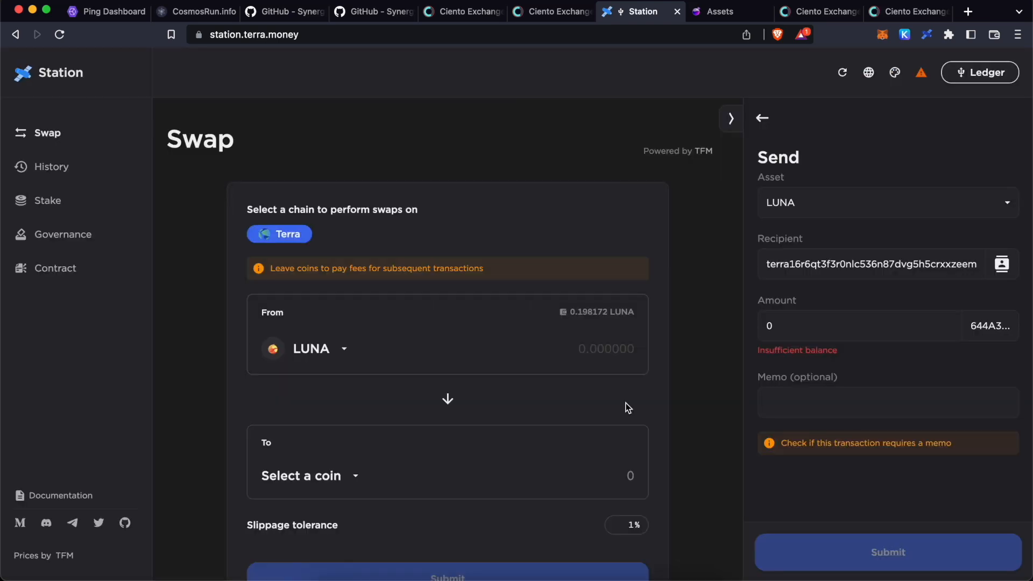
mouse_move(922, 359)
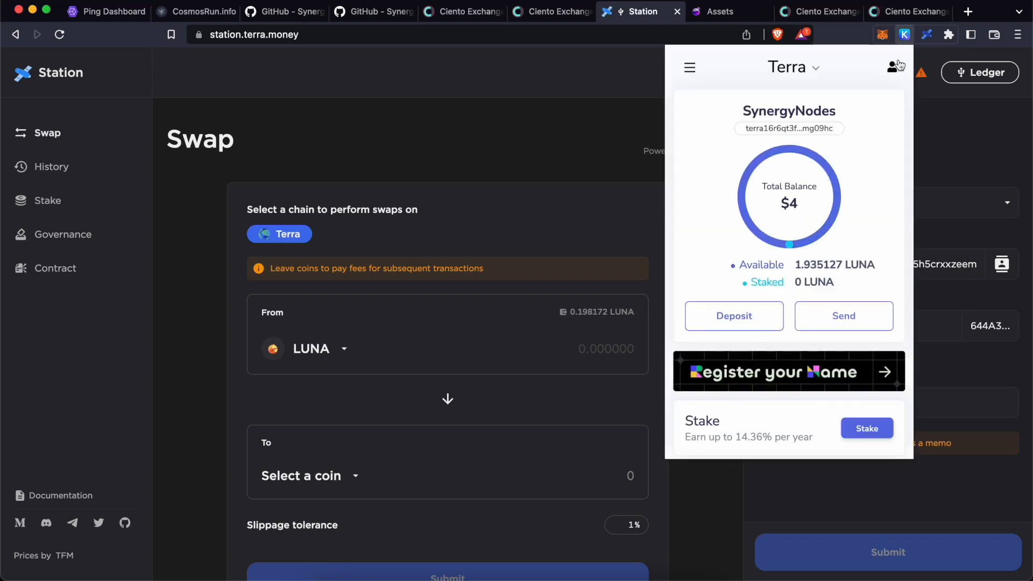
- Scroll to the Terra account's Tokens section showing 2.4264 CNTO from Acrechain Mainnet
scroll(down, 3)
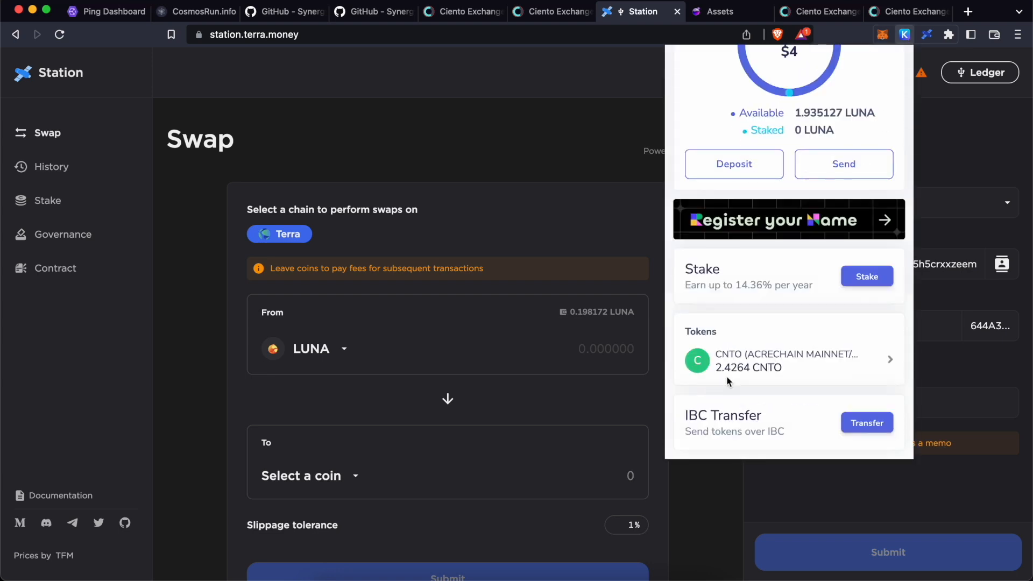
mouse_move(743, 378)
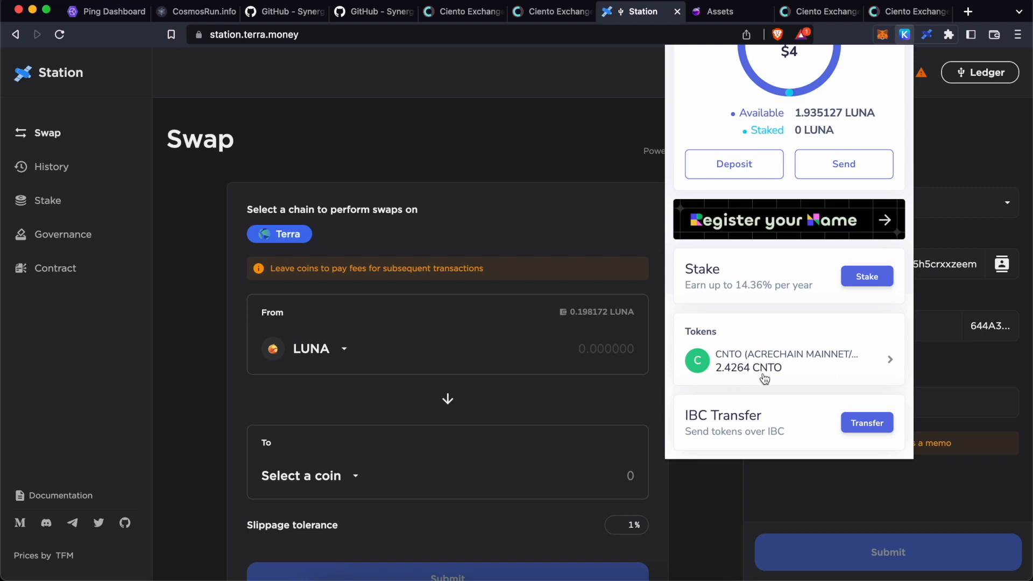
mouse_move(792, 379)
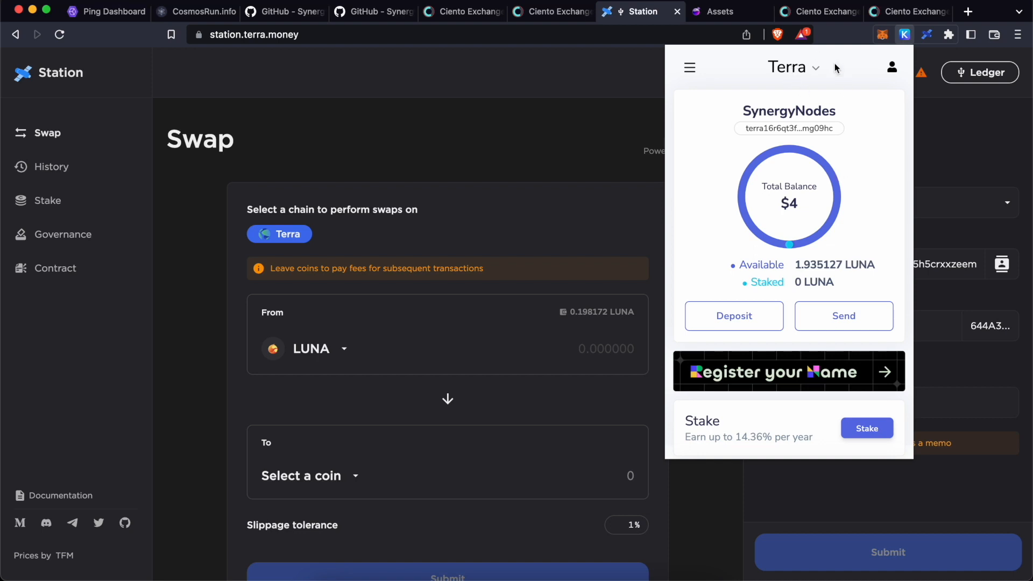
click(372, 12)
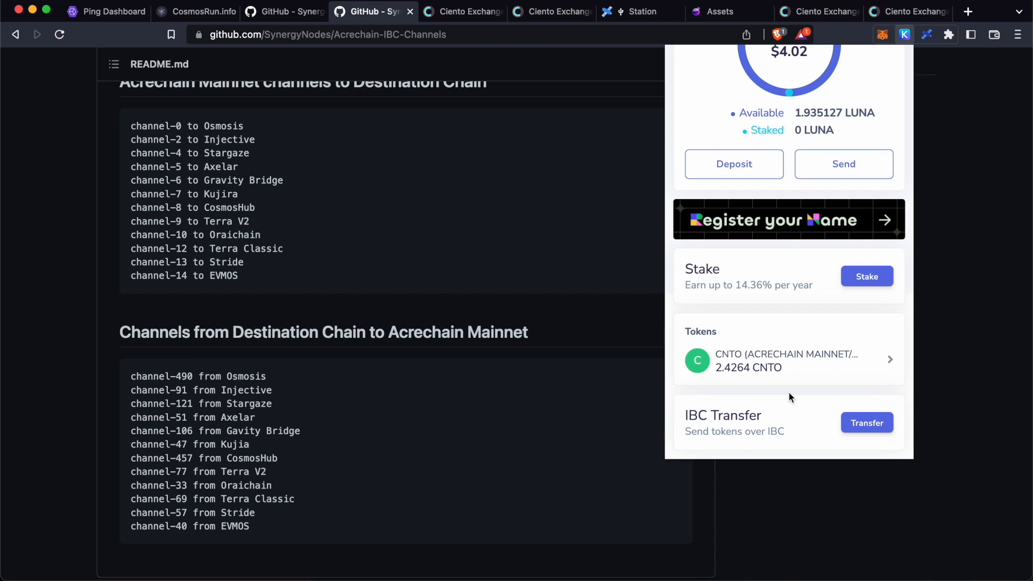
mouse_move(756, 376)
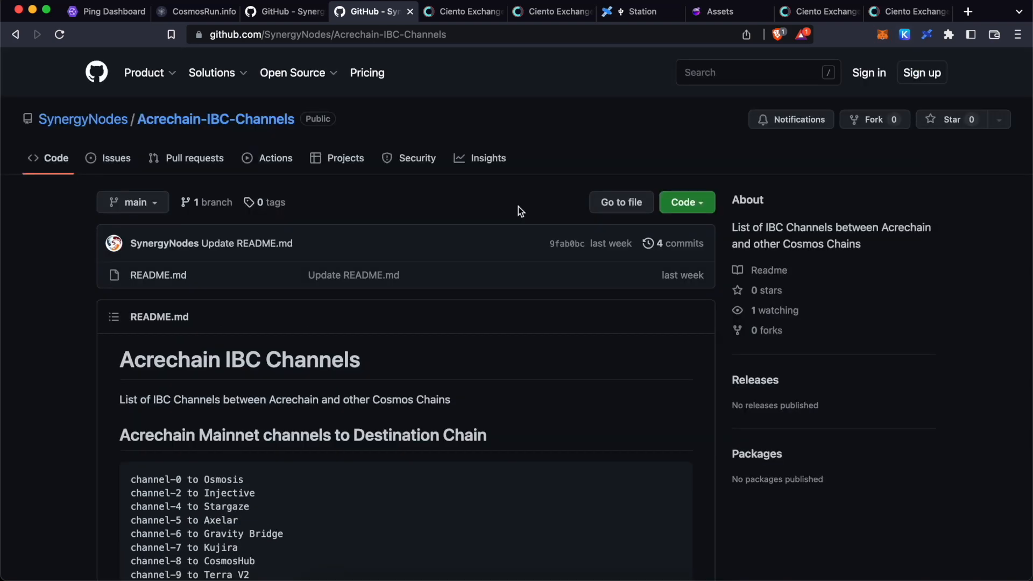
- Select the channel-77 ID on the Terra V2 line of the README and bring up the wallet
scroll(down, 3)
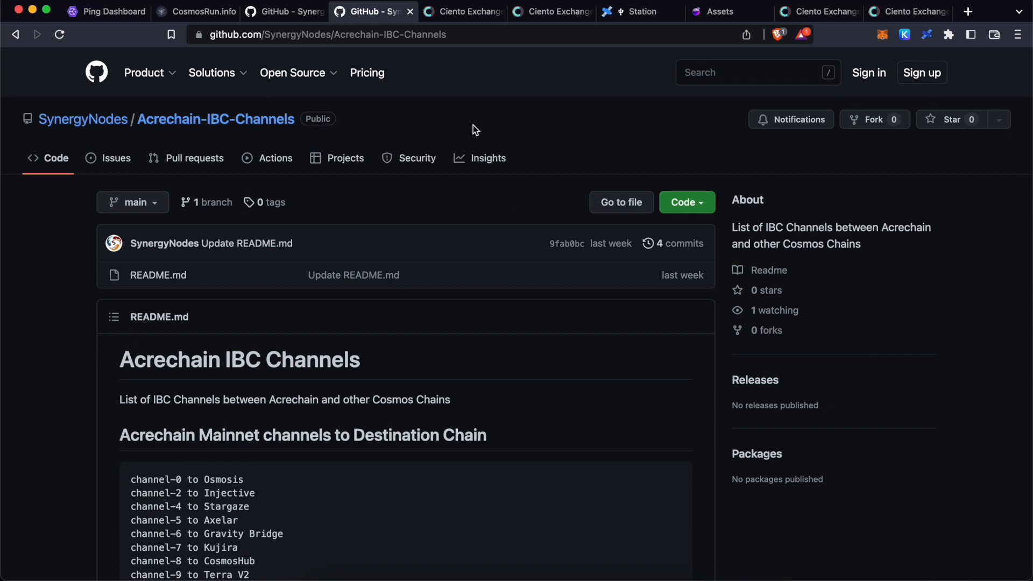
scroll(down, 3)
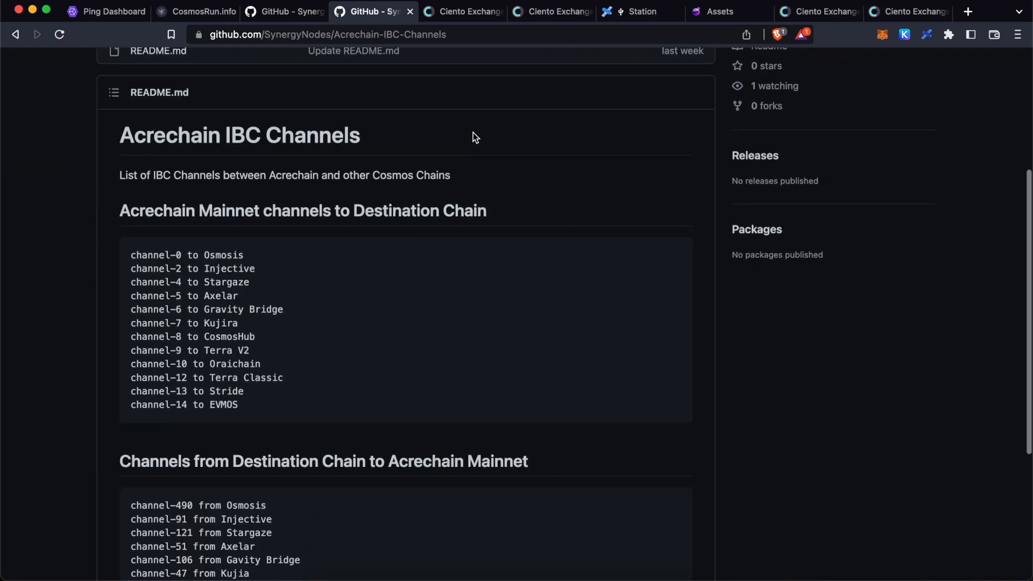
scroll(down, 3)
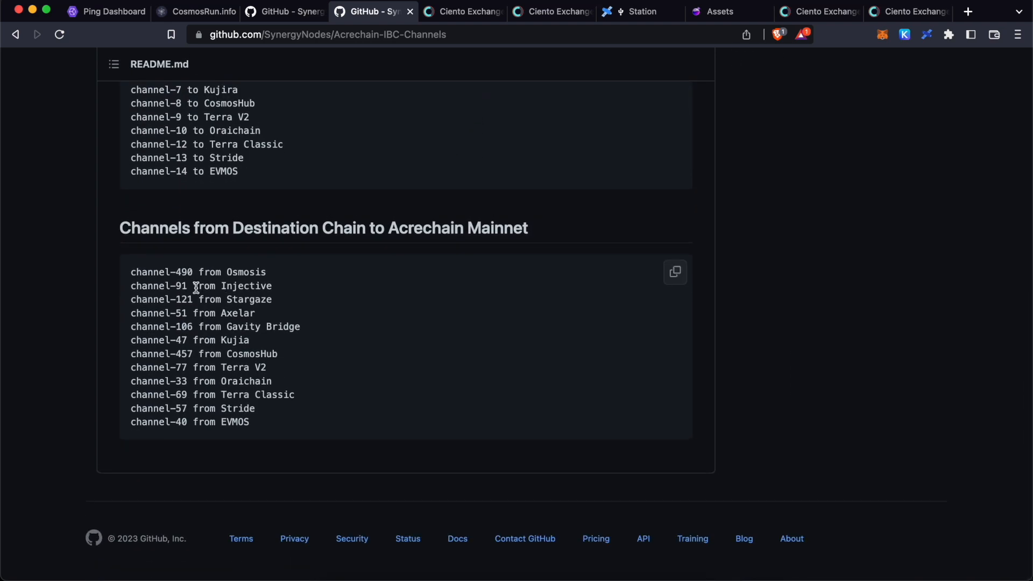
scroll(up, 3)
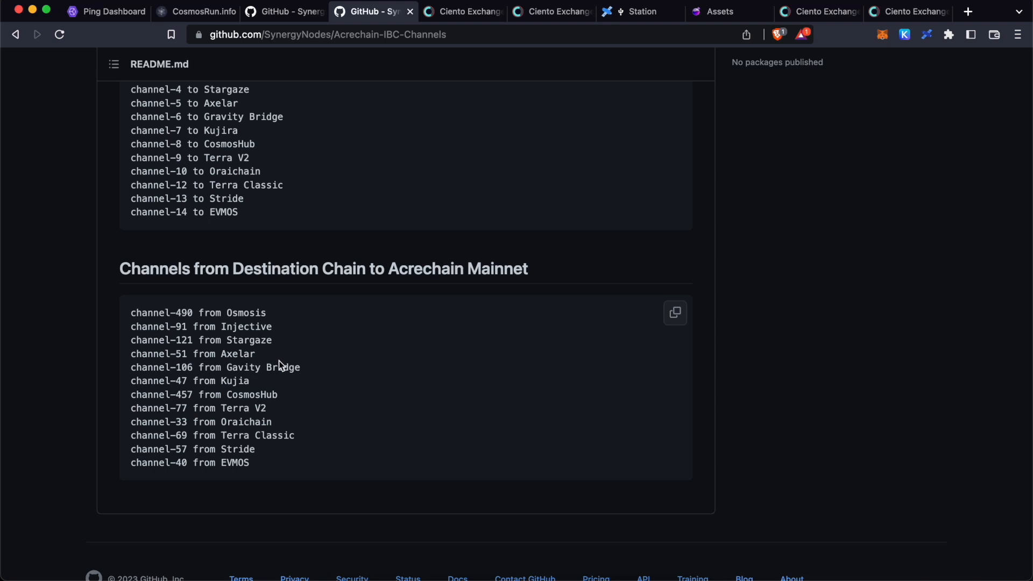
mouse_move(201, 417)
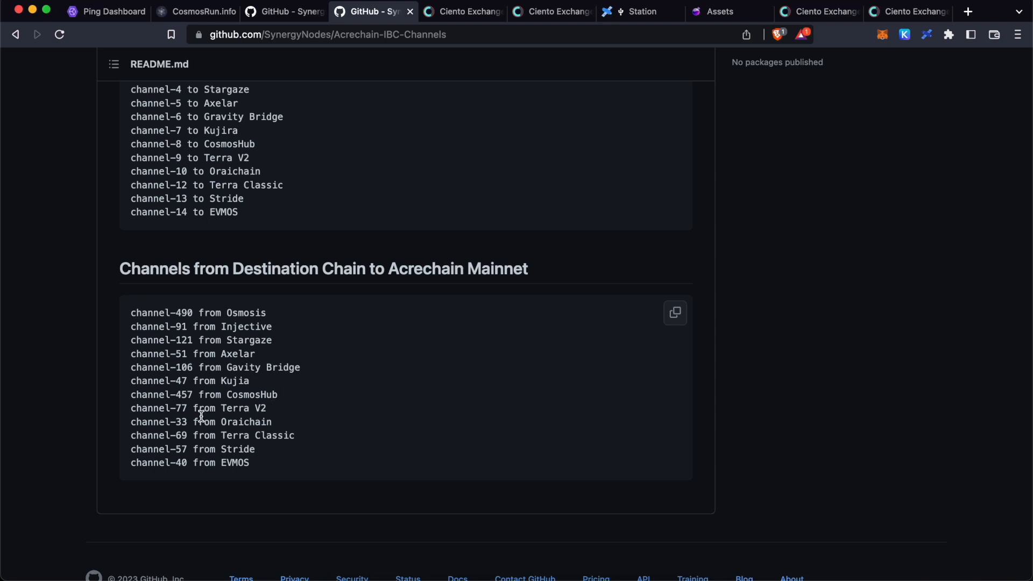
double_click(159, 408)
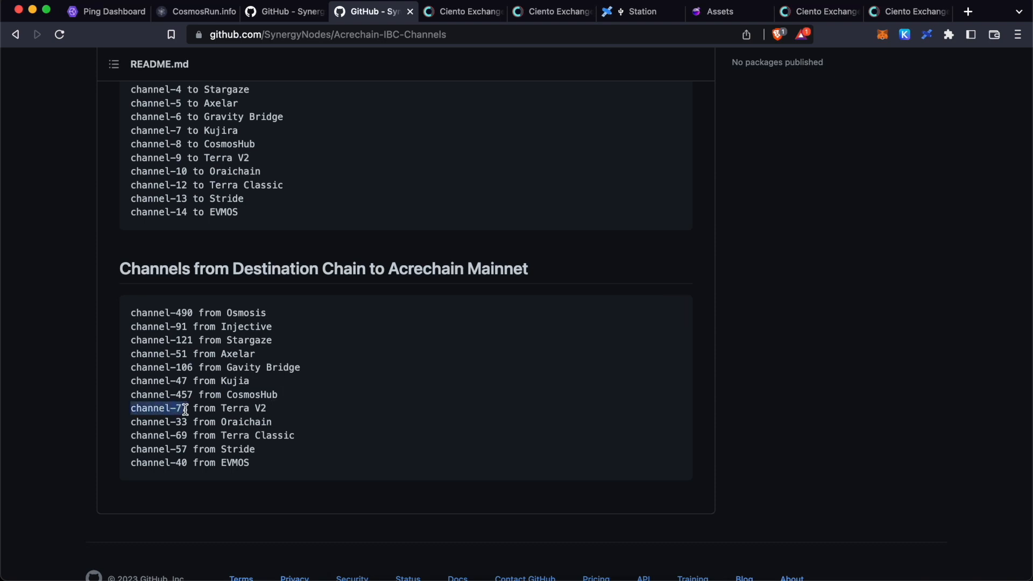
click(904, 35)
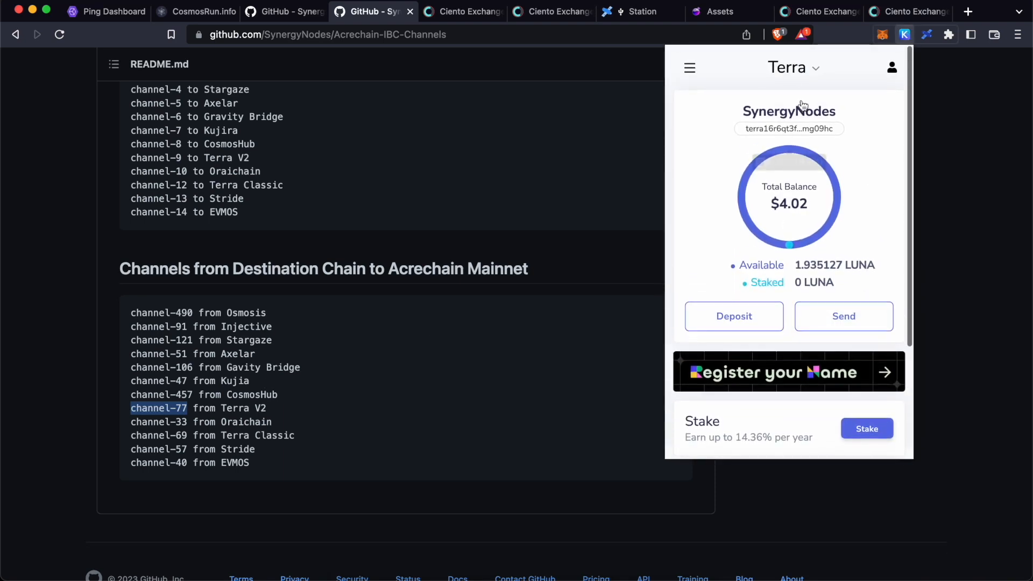
- Switch the wallet to Acrechain Mainnet and back to Terra
click(793, 68)
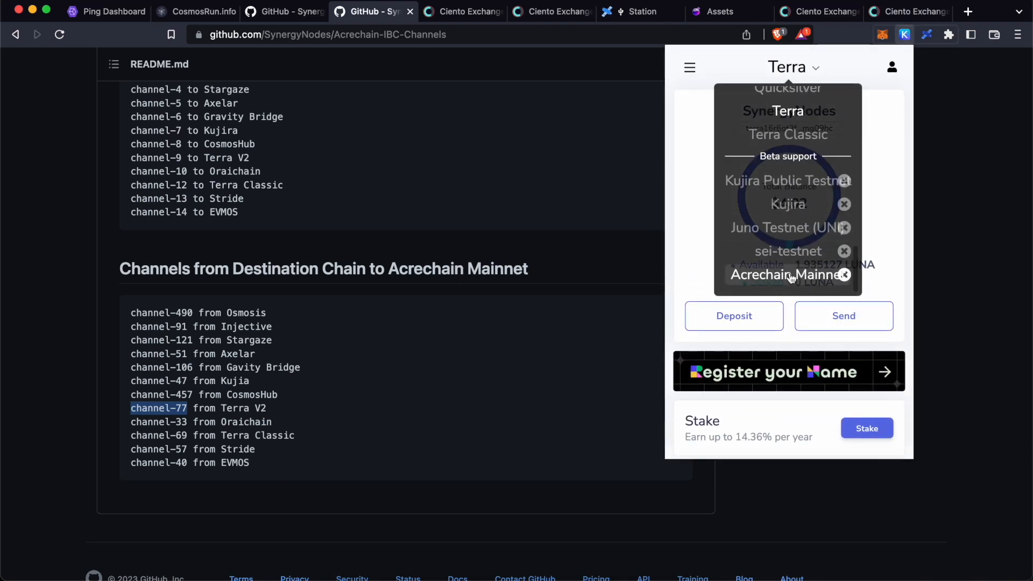
click(787, 275)
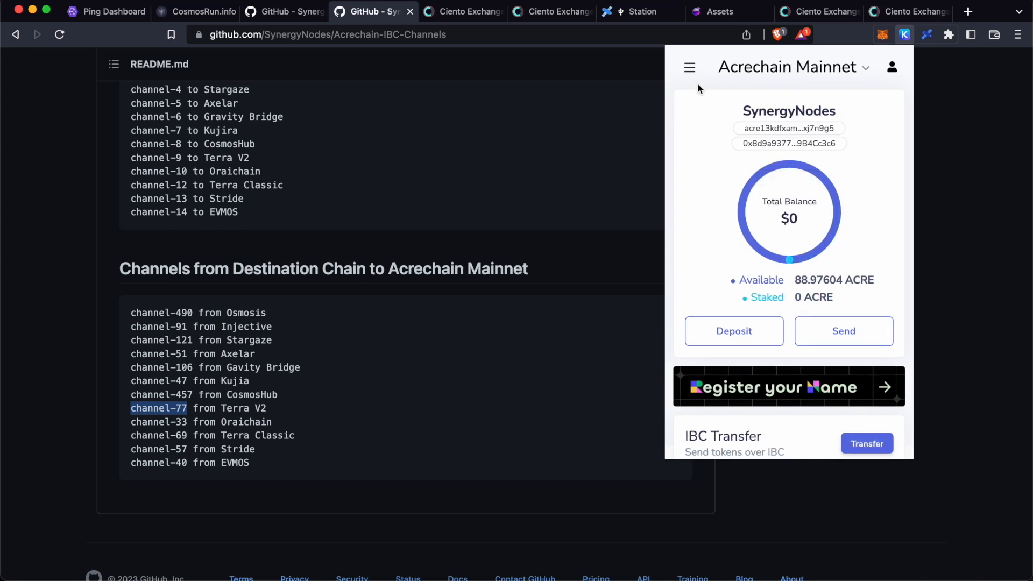
mouse_move(815, 71)
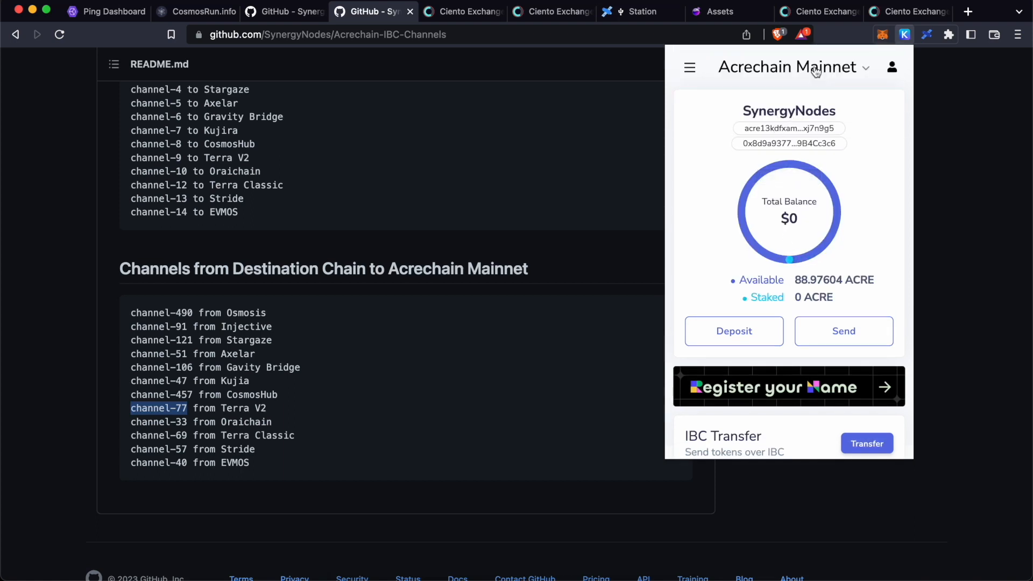
click(790, 67)
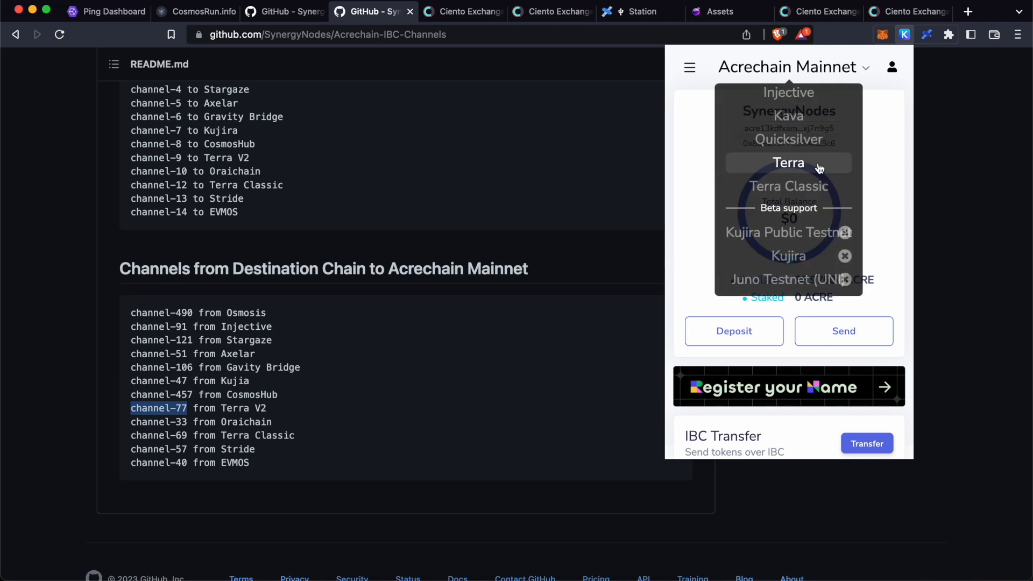
click(788, 162)
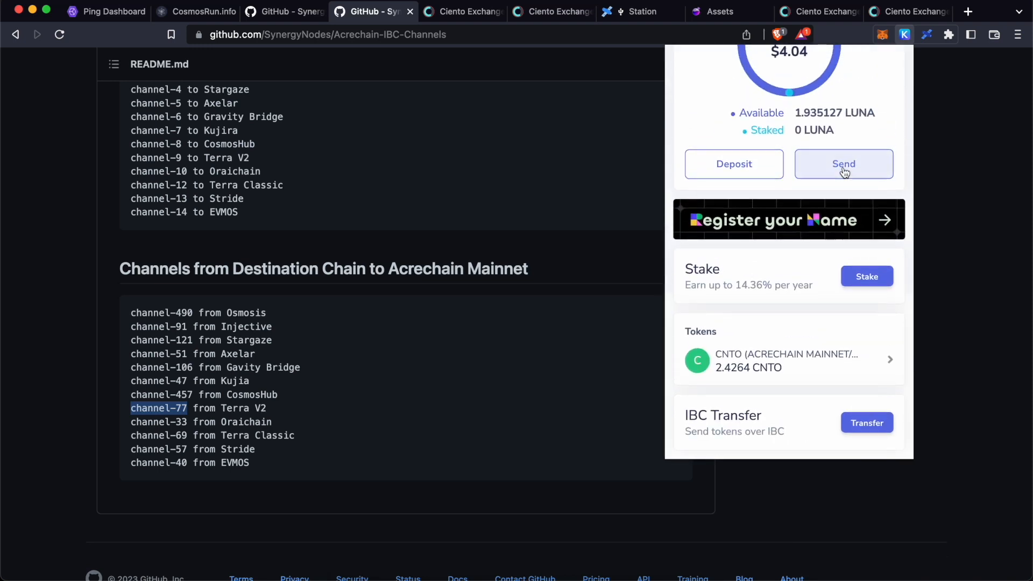
mouse_move(867, 422)
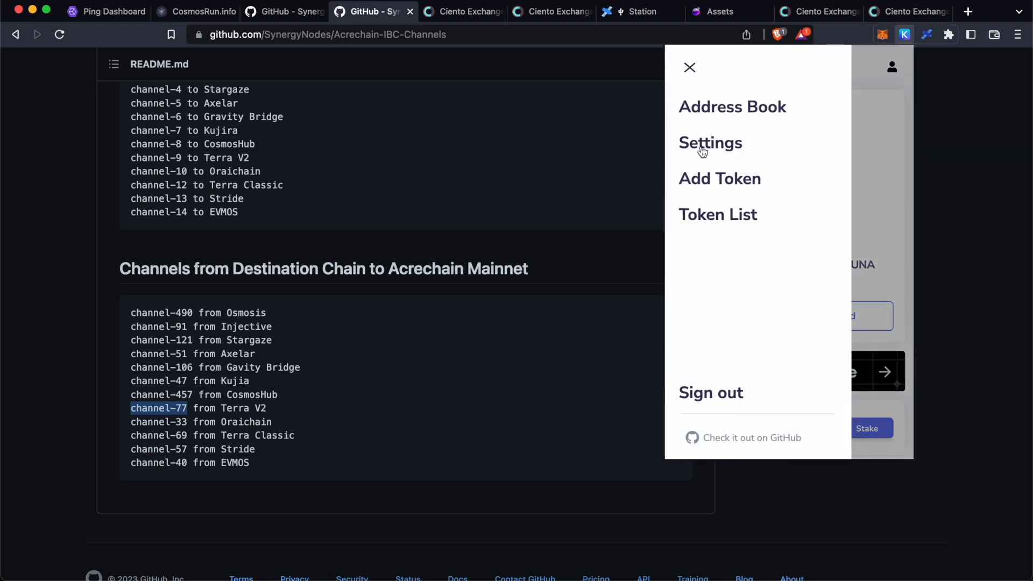
- Enable Developer Mode in the Keplr settings
click(710, 142)
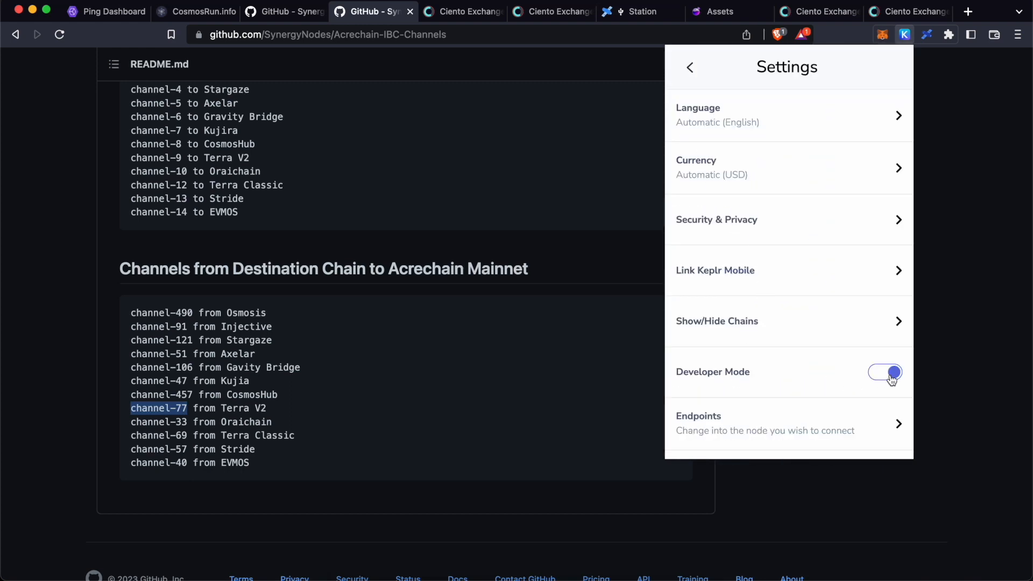
click(884, 373)
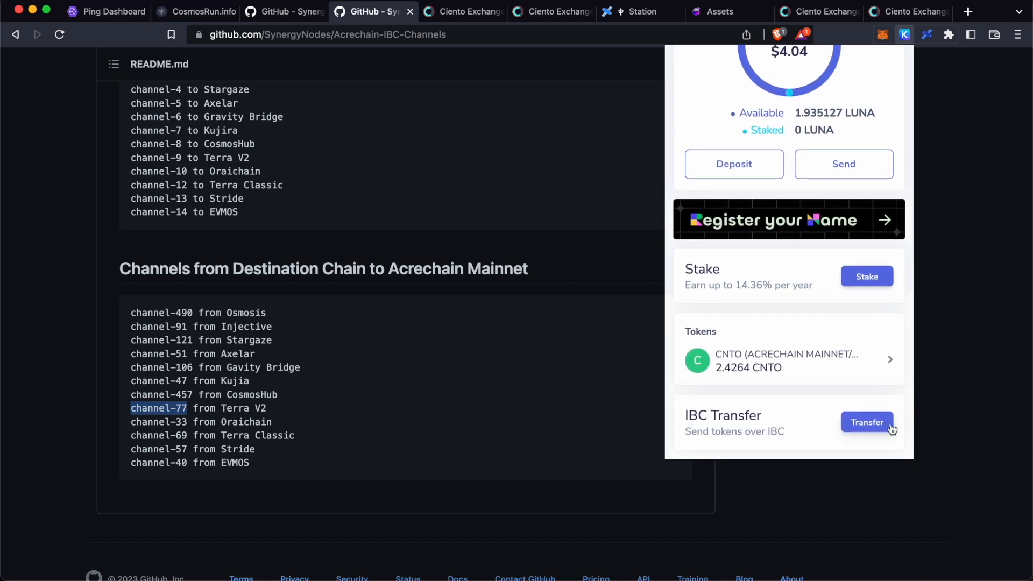
- Add a new IBC channel to Acrechain Mainnet with ID channel-77
click(867, 422)
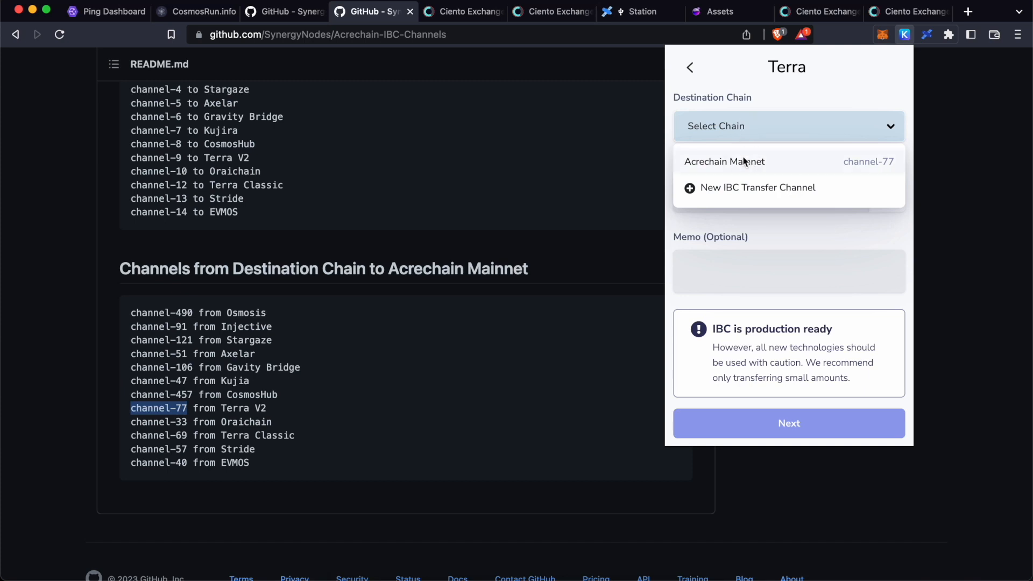
mouse_move(744, 191)
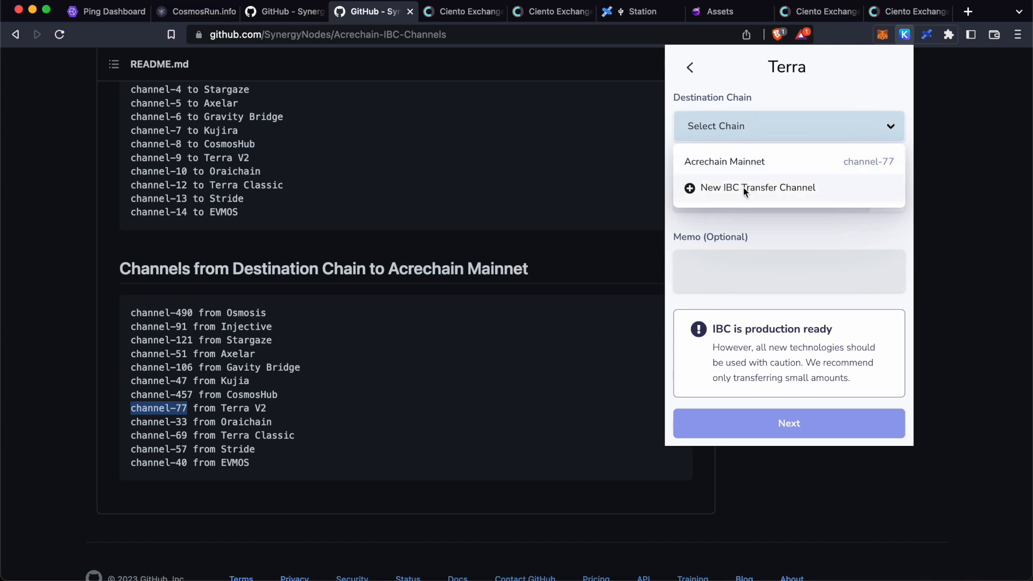
click(757, 188)
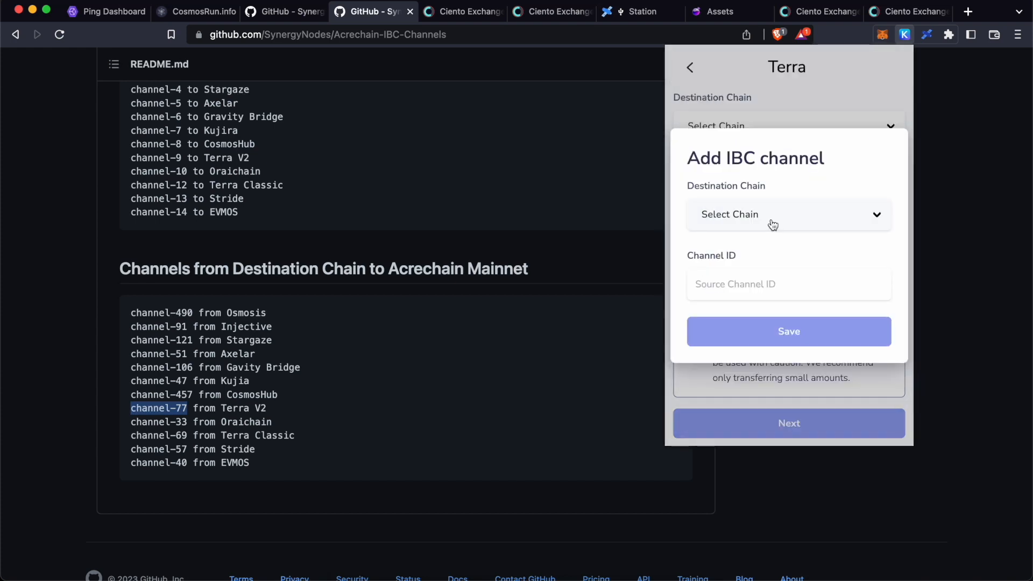
click(787, 214)
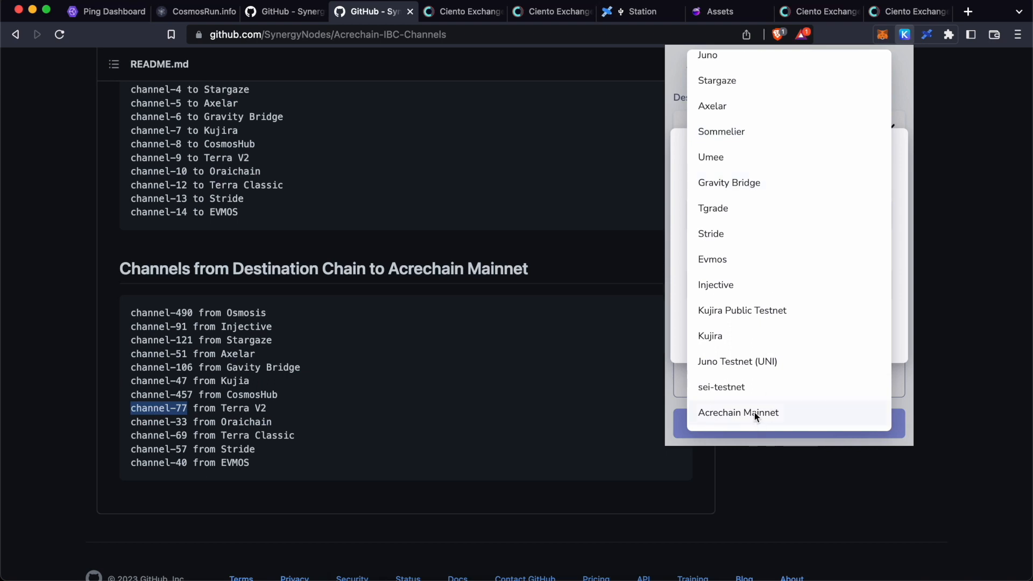
click(737, 413)
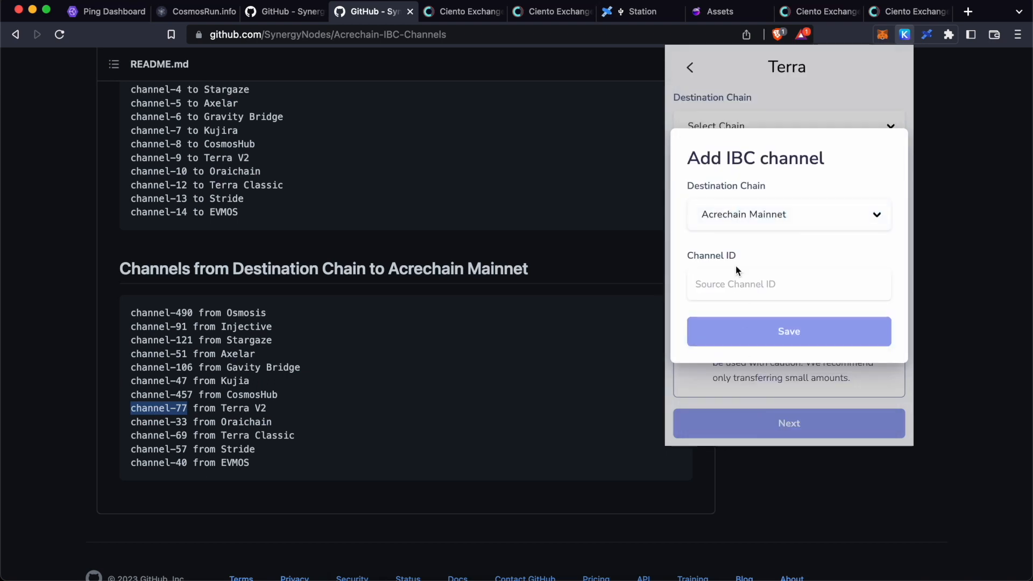
click(787, 284)
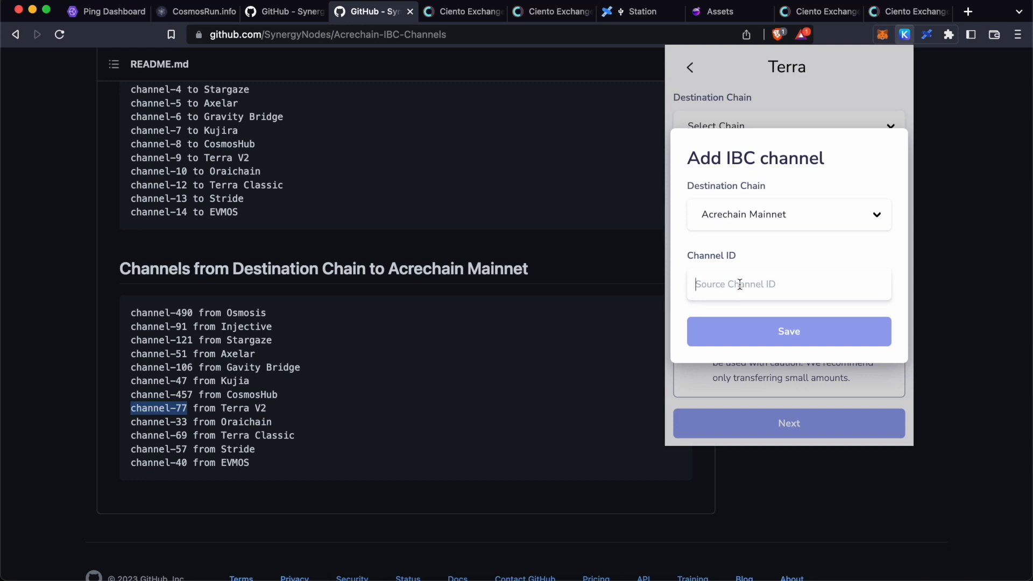
text(channel-77)
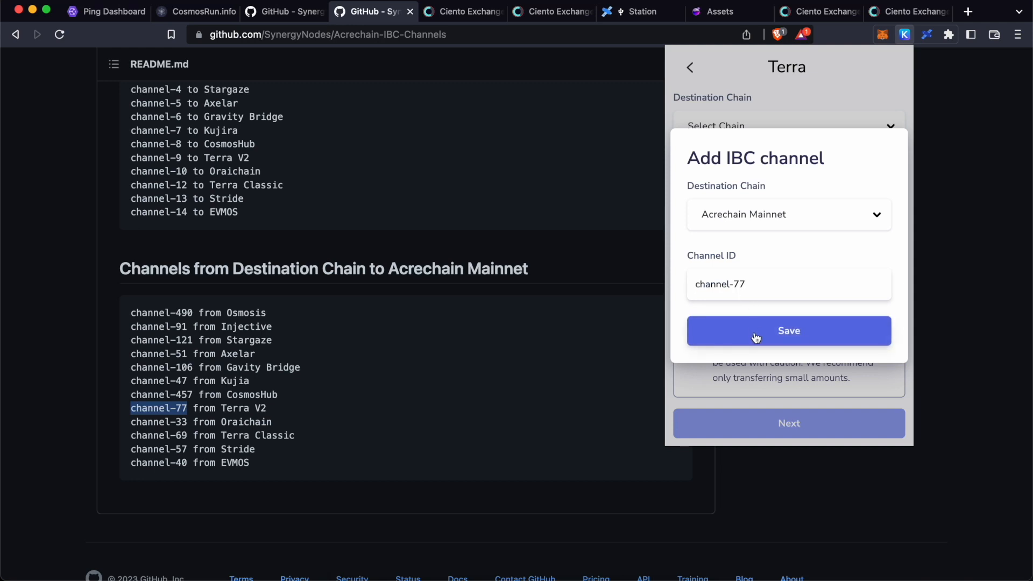
click(789, 330)
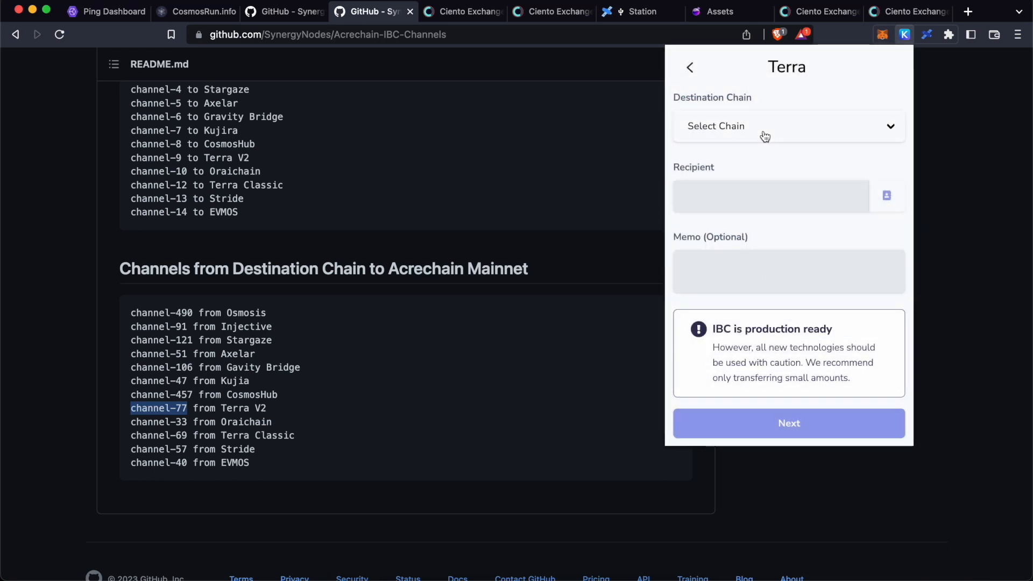
- Submit an IBC transfer of 2.4264 CNTO to the acre1fxam6… recipient over channel-77
click(787, 126)
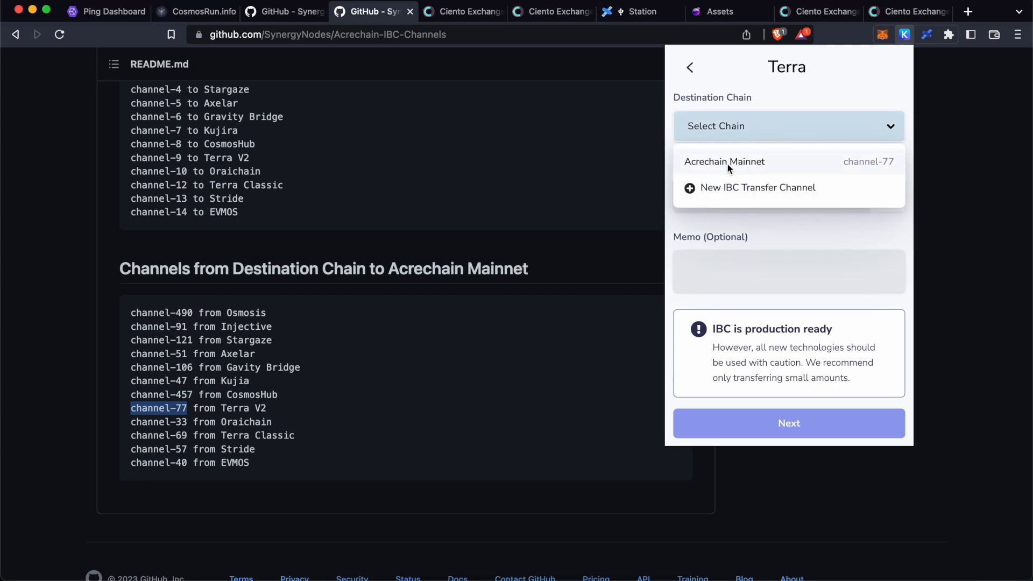
click(724, 161)
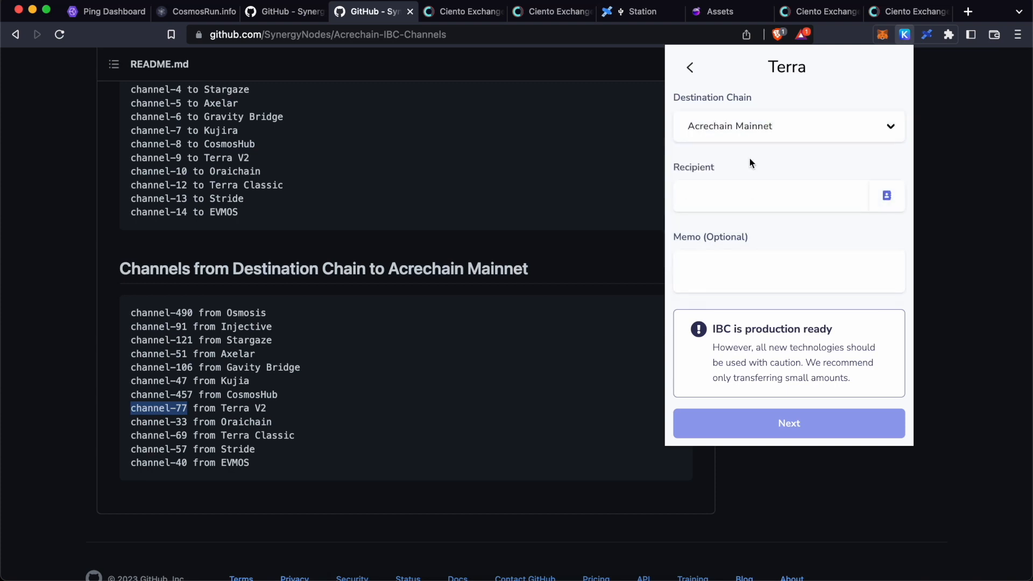
text(1fxam6nxz2e78yr7r08682nzd5es7xj7n9g5)
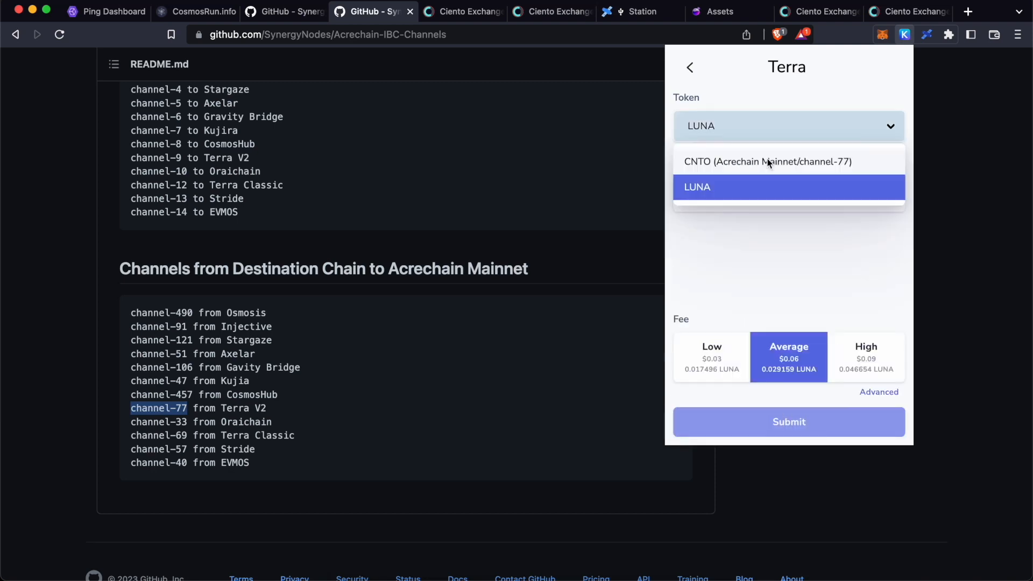
click(768, 161)
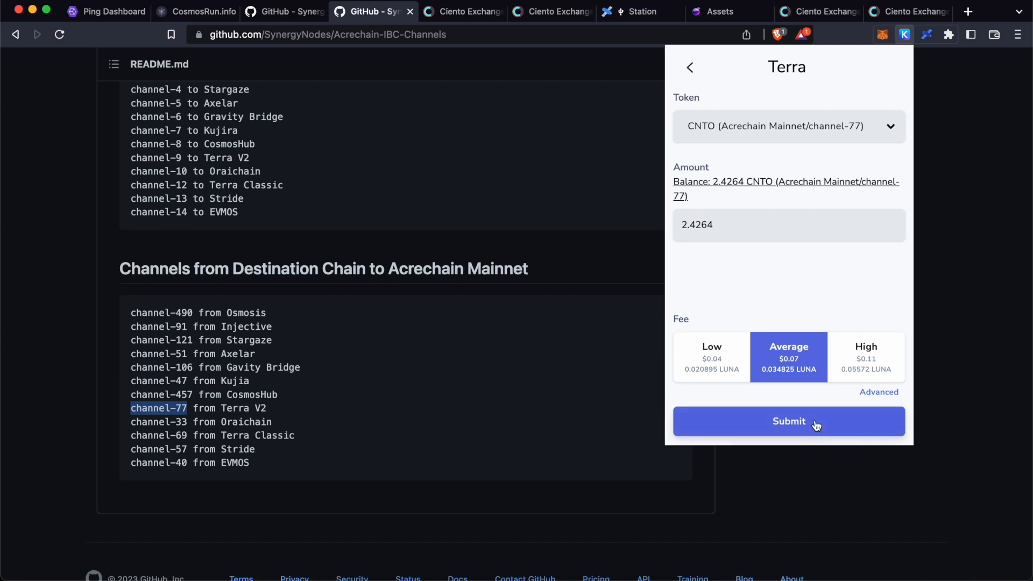
click(788, 422)
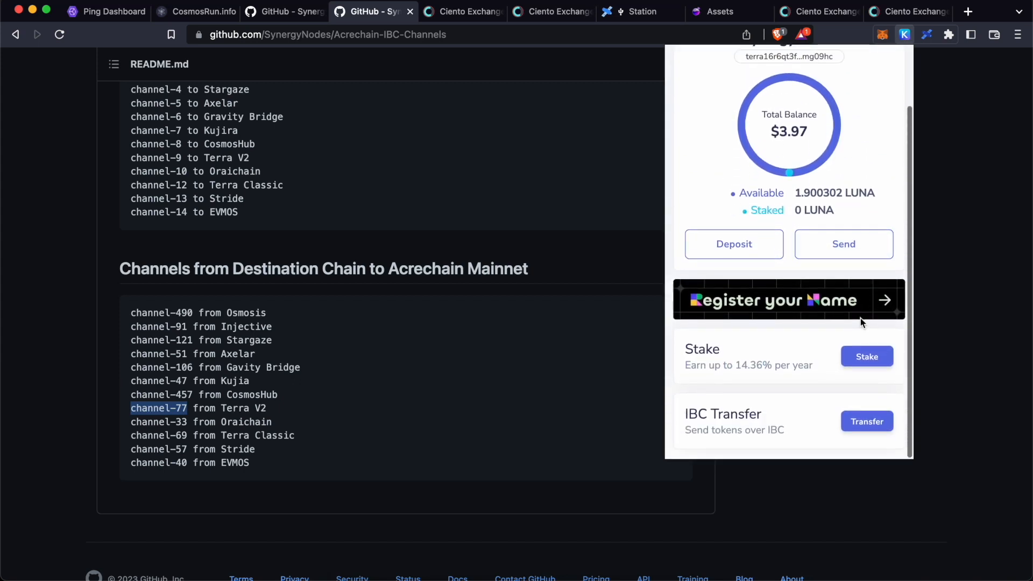
click(794, 67)
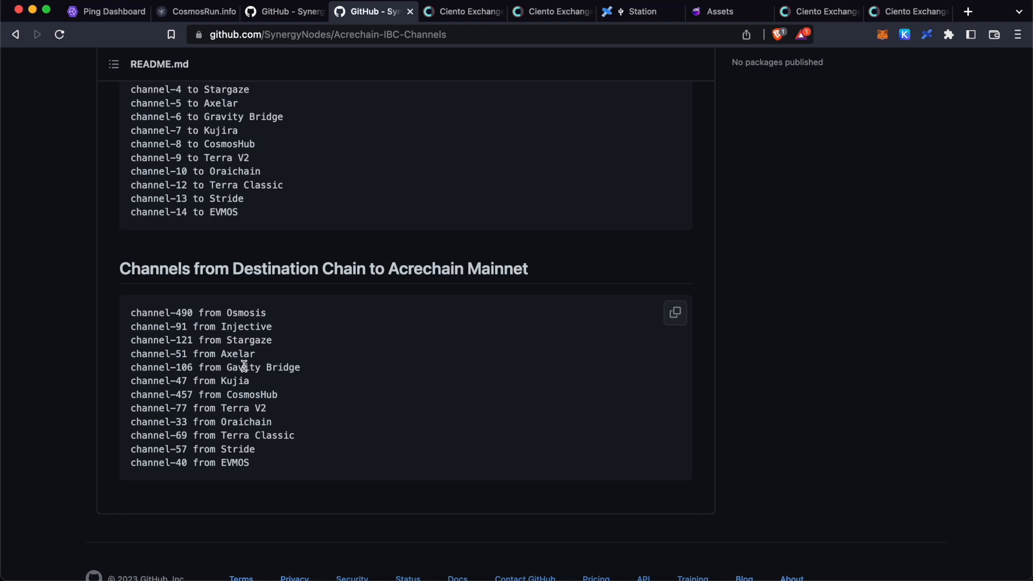
mouse_move(274, 405)
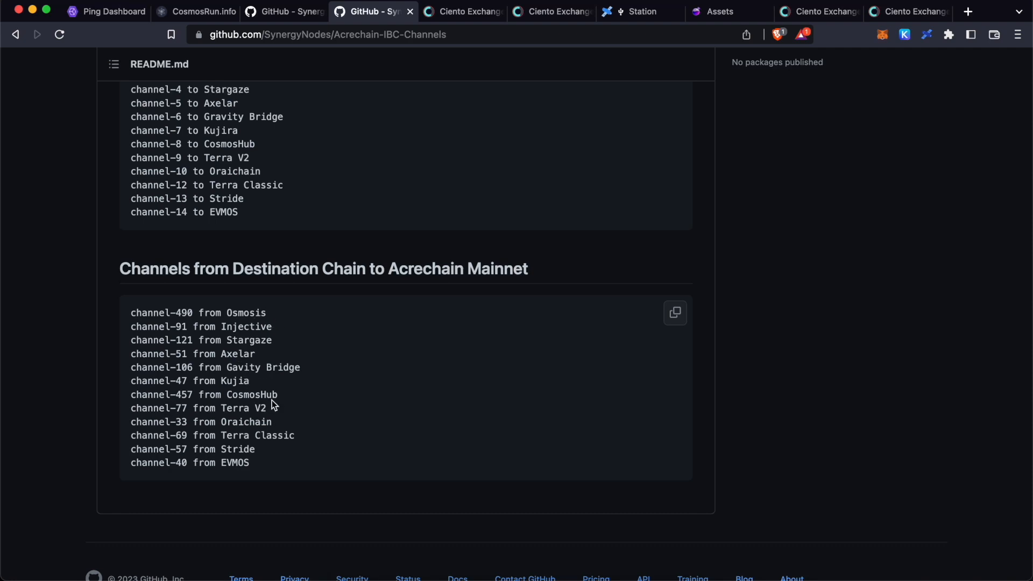
mouse_move(244, 463)
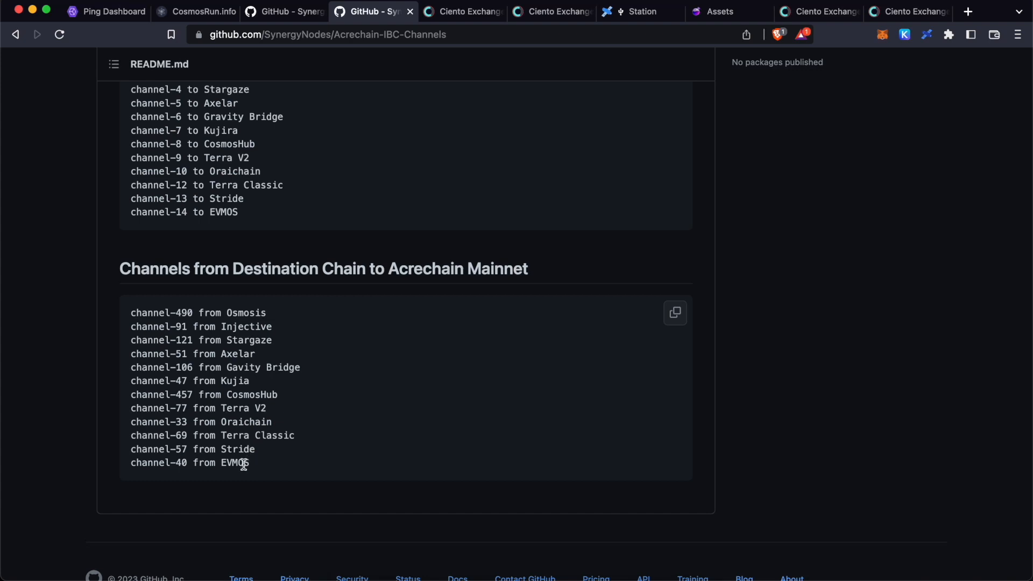
- Highlight the README's channel lines into Acrechain Mainnet, channel-106 Gravity Bridge to channel-40 EVMOS
drag(158, 362, 247, 463)
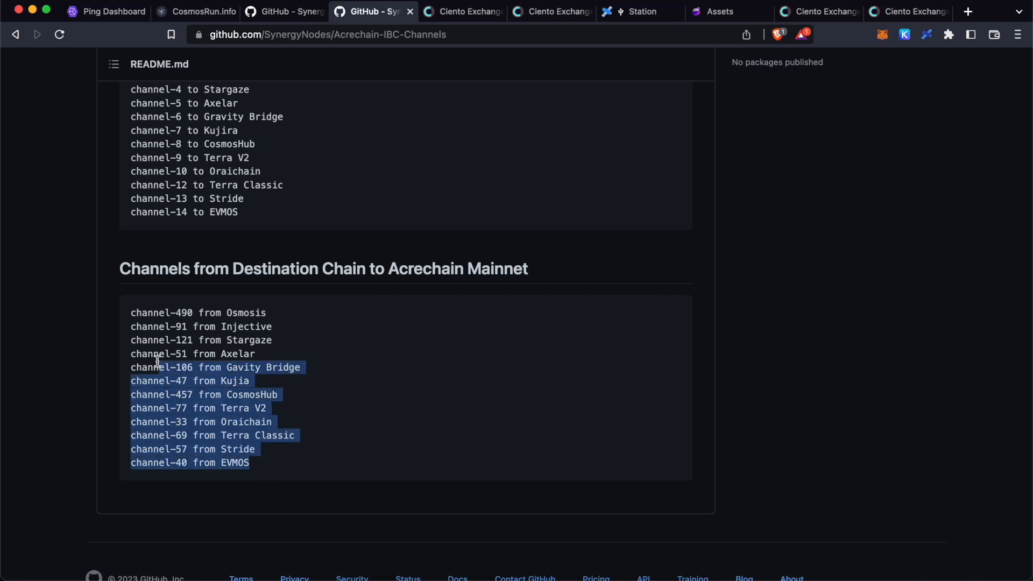
- View the Acrechain Mainnet tokens showing the arrived 2.4264 CNTO and 88.97604 ACRE
click(904, 34)
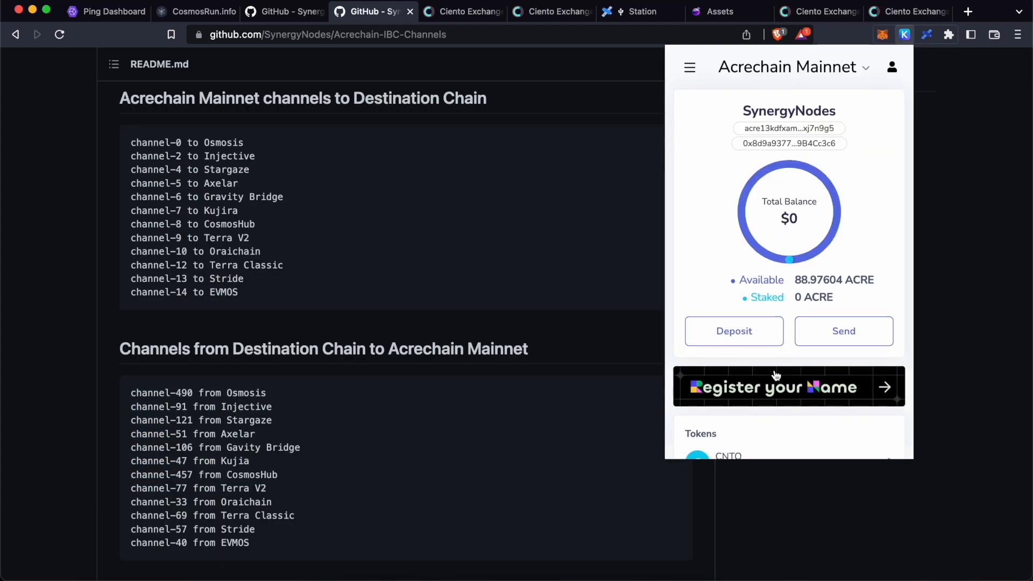
scroll(down, 3)
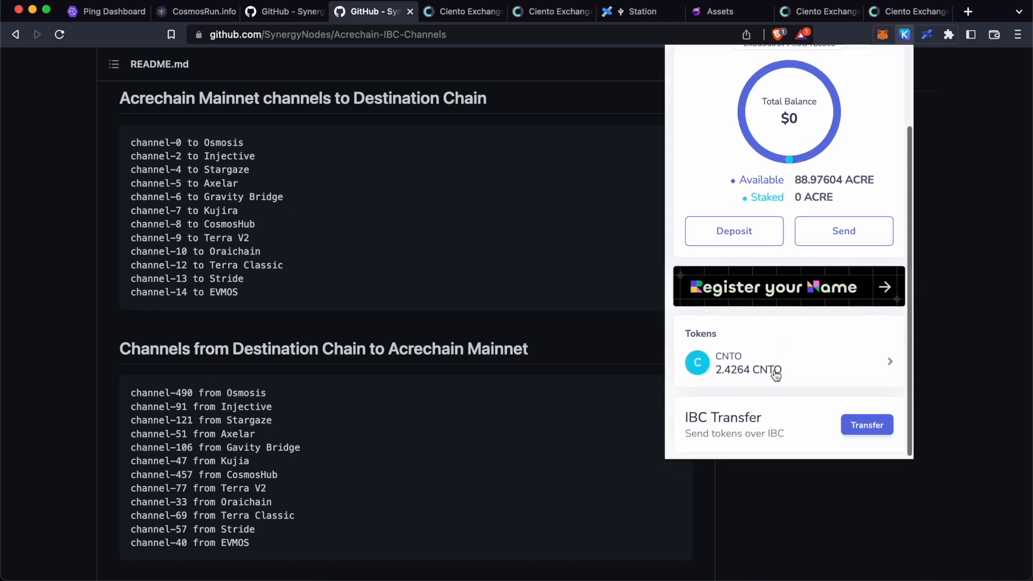
mouse_move(776, 364)
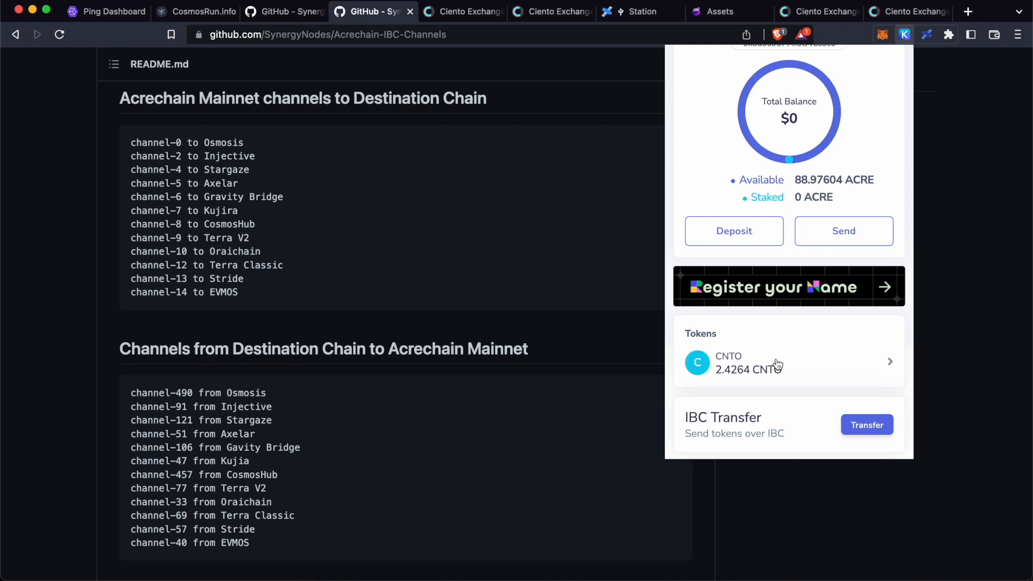
mouse_move(770, 367)
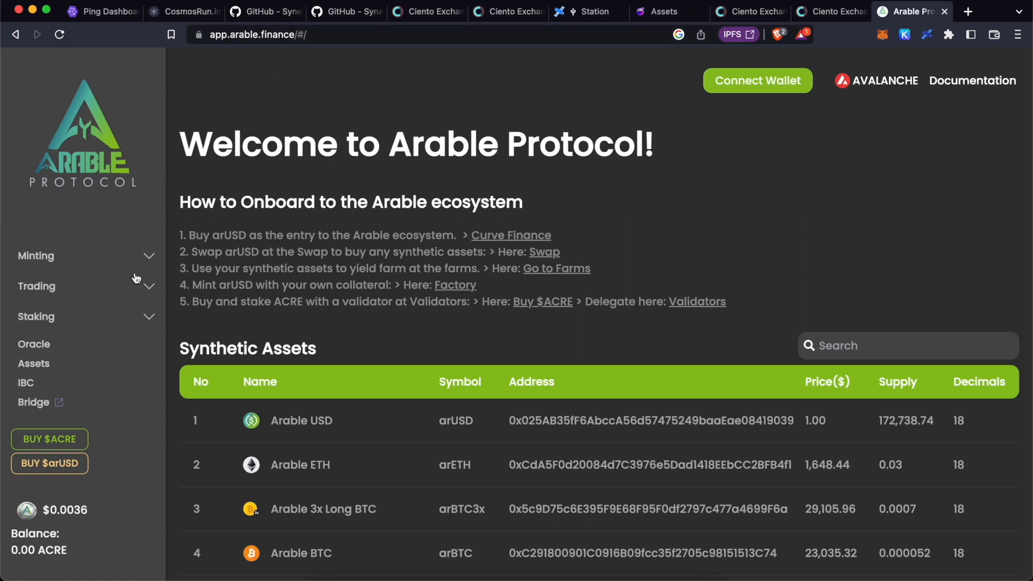
- Connect the wallet on the IBC assets page and highlight CNTO's 2.43 IBC balance
click(26, 383)
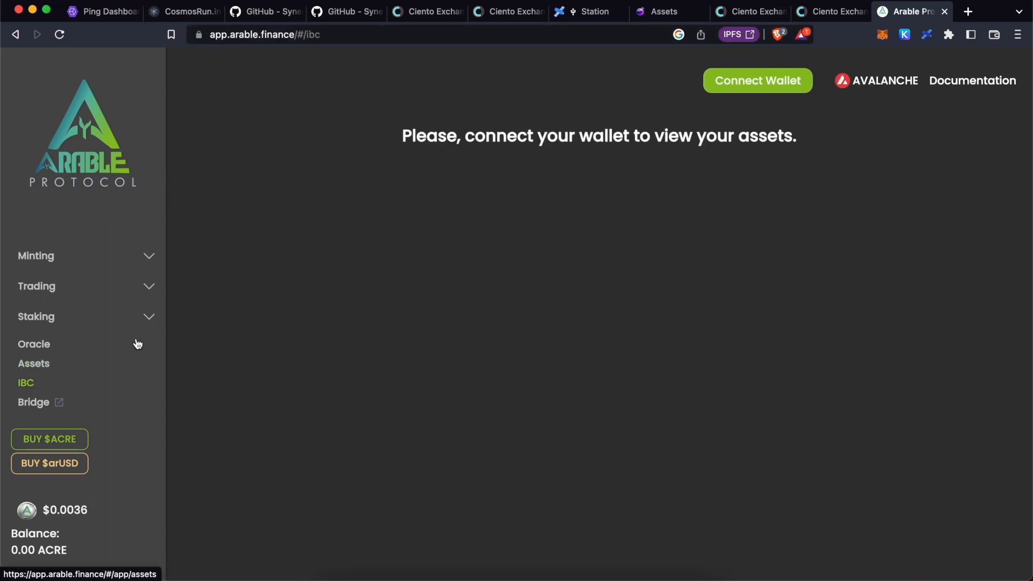
click(757, 80)
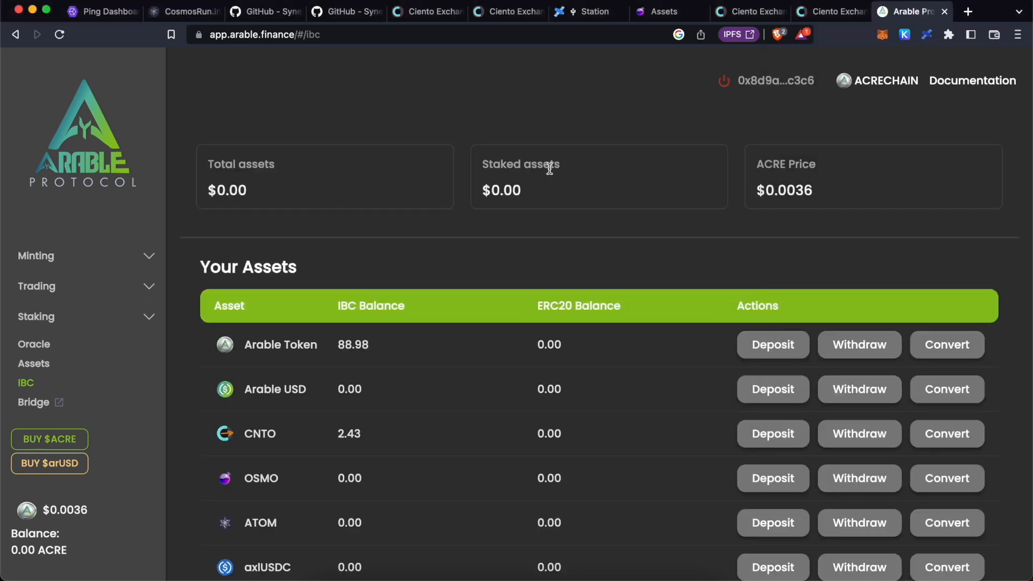
scroll(down, 3)
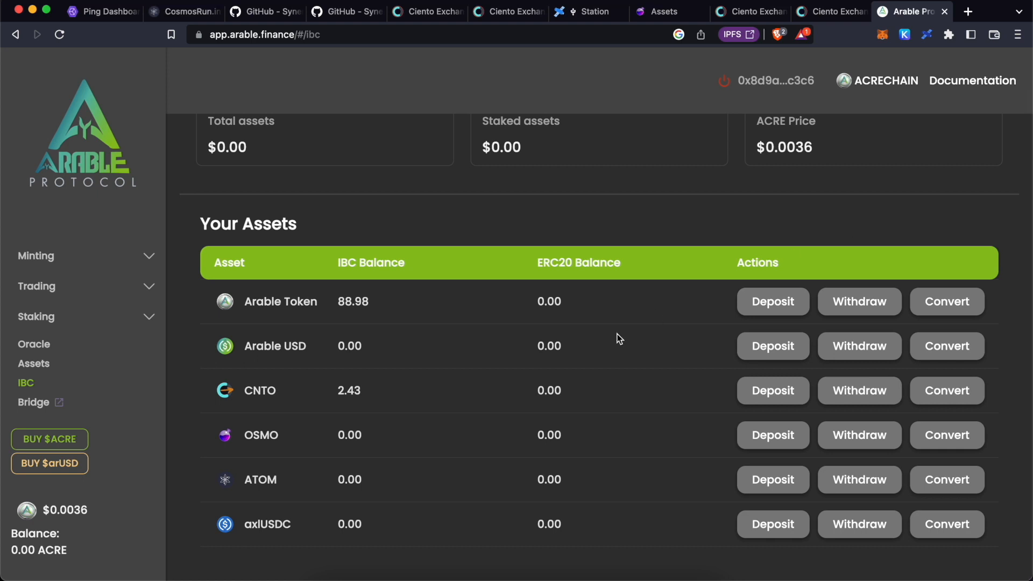
double_click(348, 390)
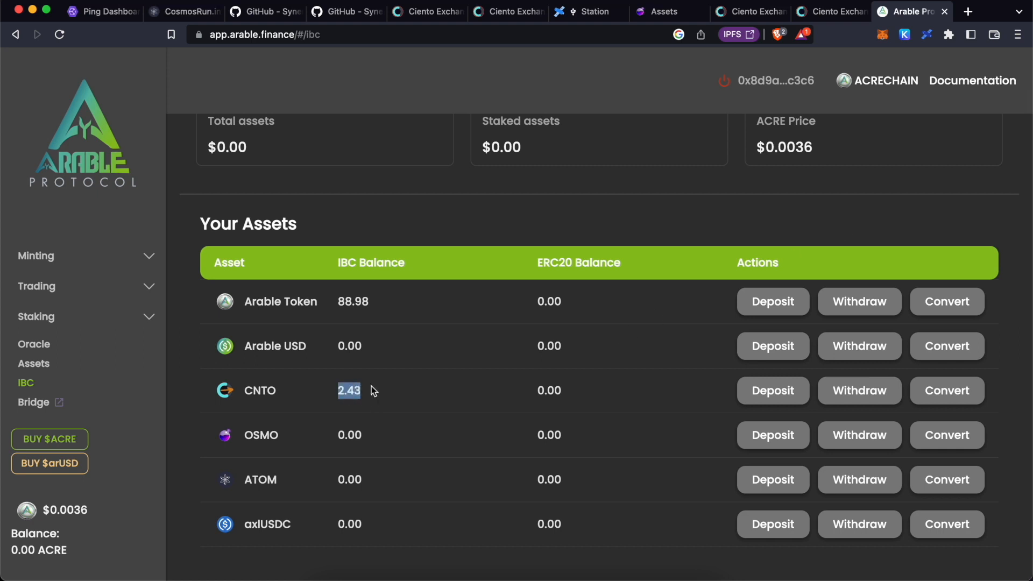
mouse_move(346, 322)
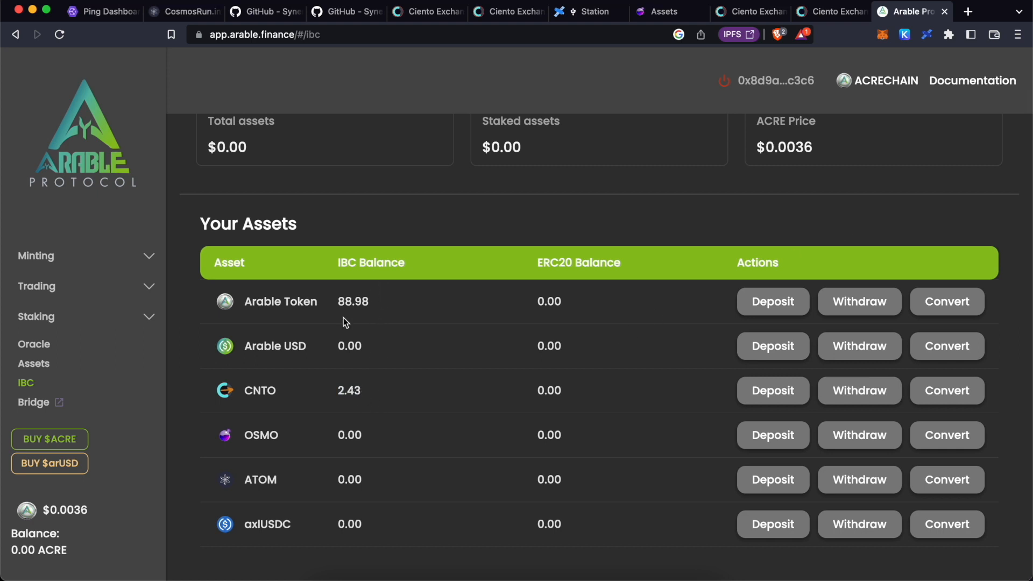
mouse_move(435, 400)
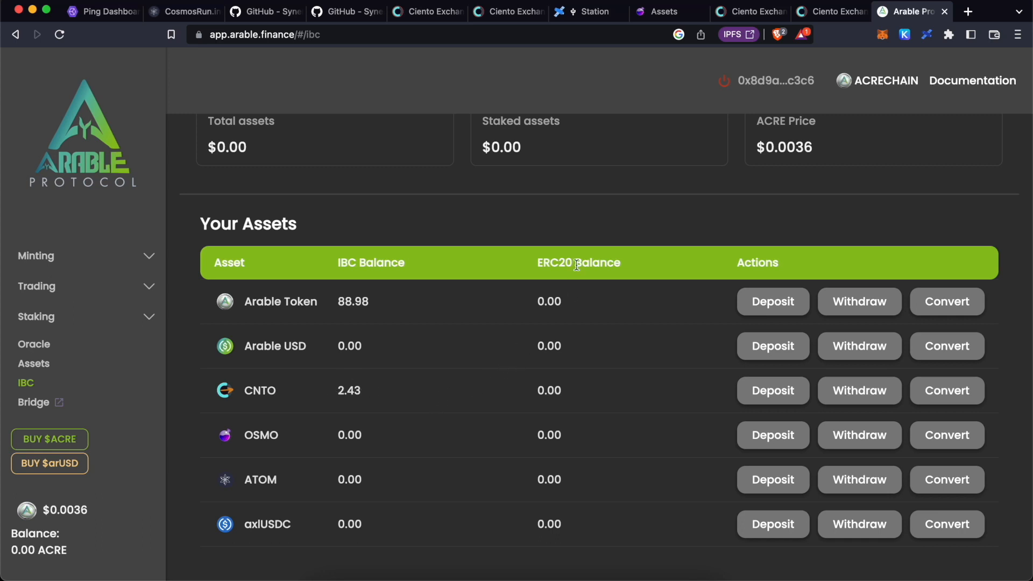
mouse_move(538, 390)
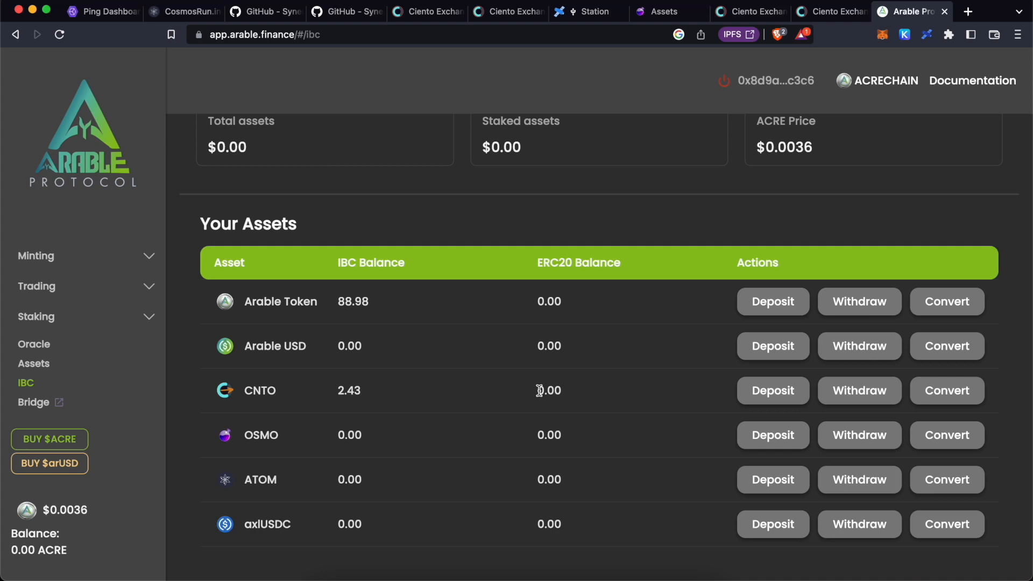
- Convert the full 2.43 CNTO from IBC to ERC20 and sign the request in MetaMask
click(946, 390)
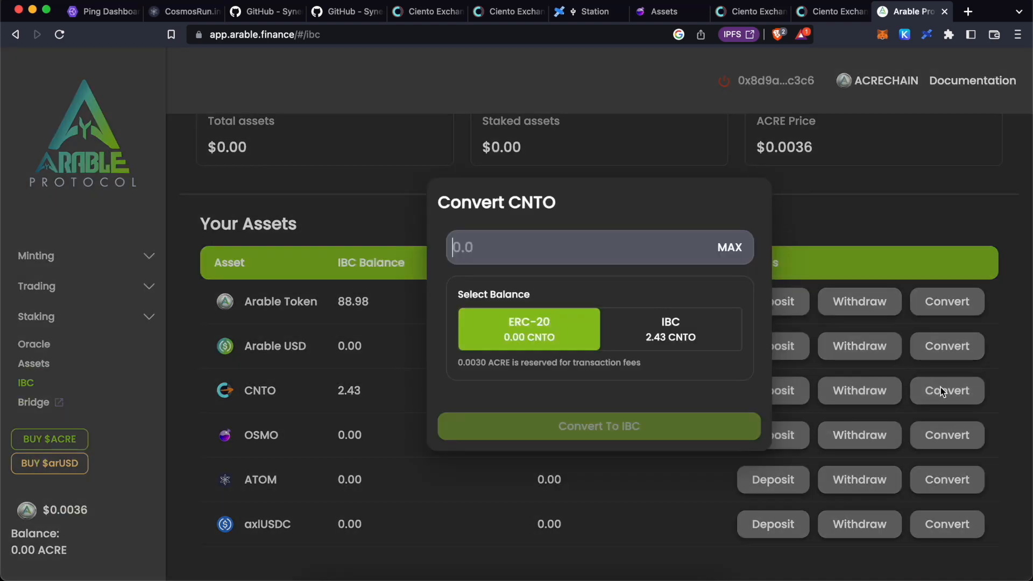
click(670, 330)
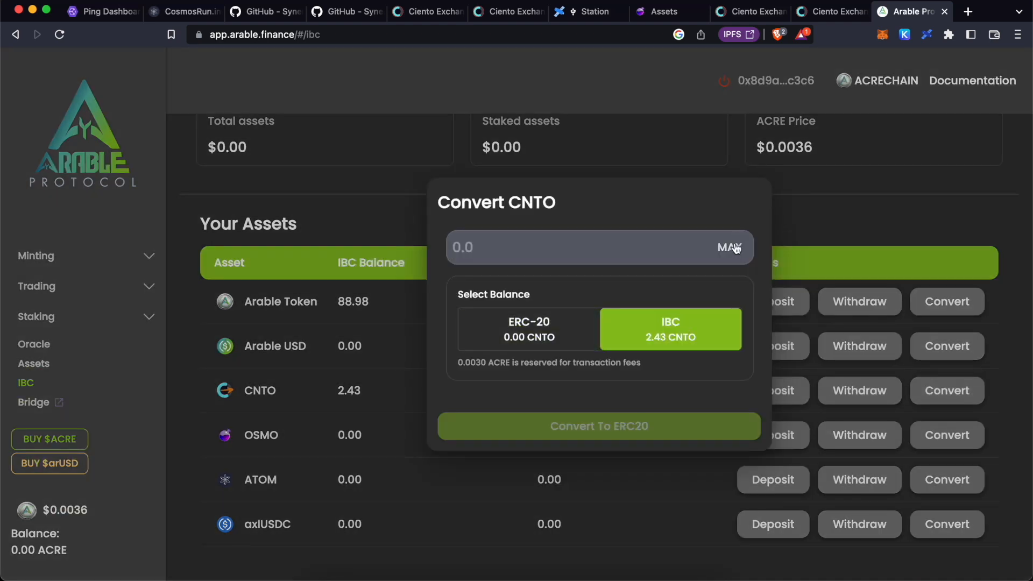
click(730, 247)
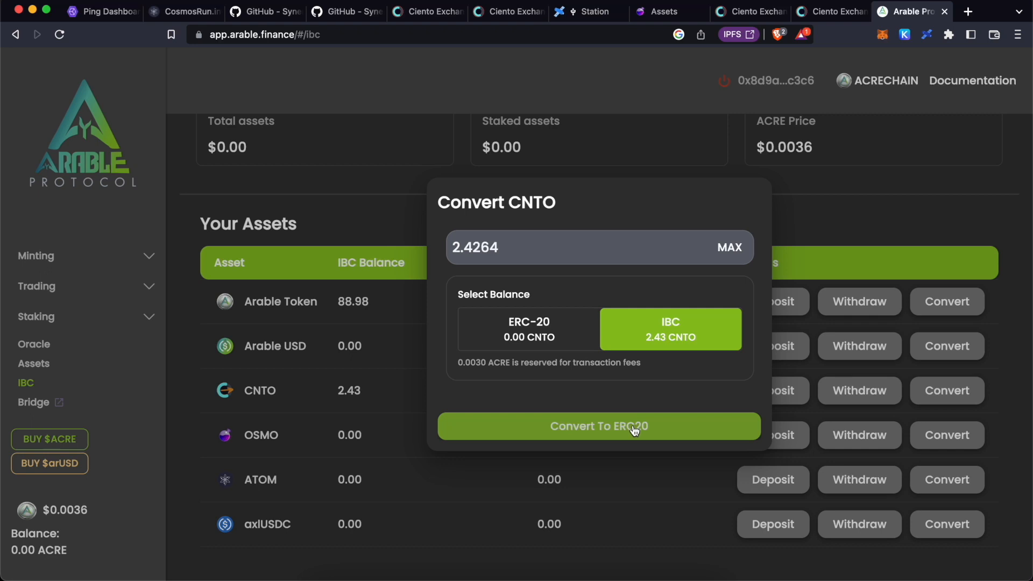
click(599, 425)
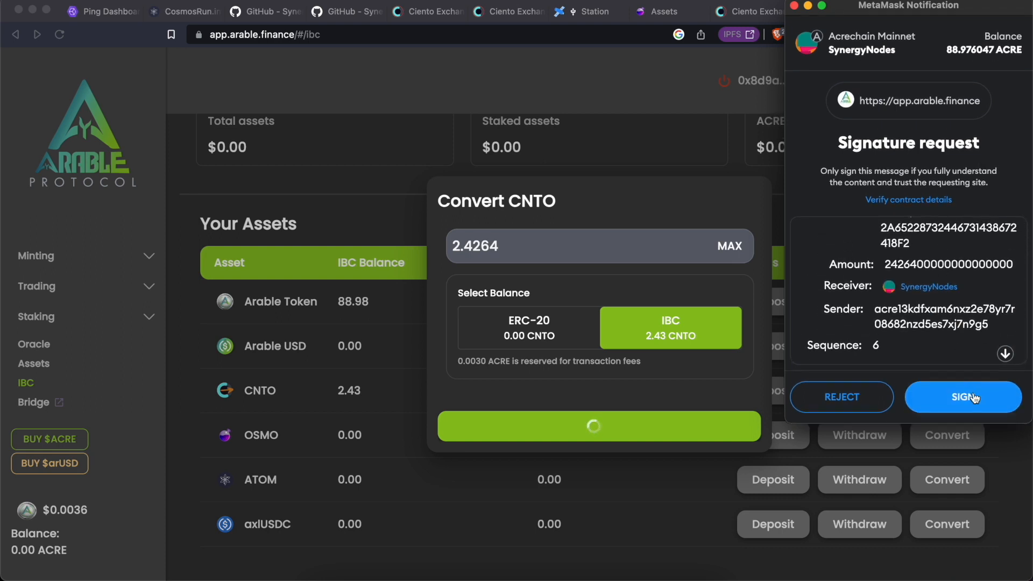
click(962, 396)
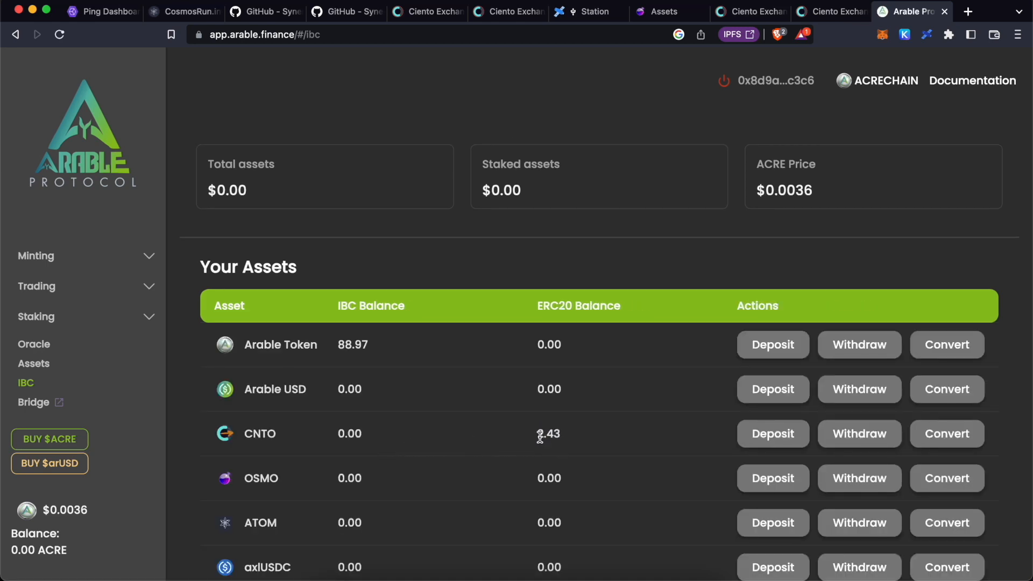
- Import the CNTO token in MetaMask so its 2.4264 balance is tracked
double_click(548, 434)
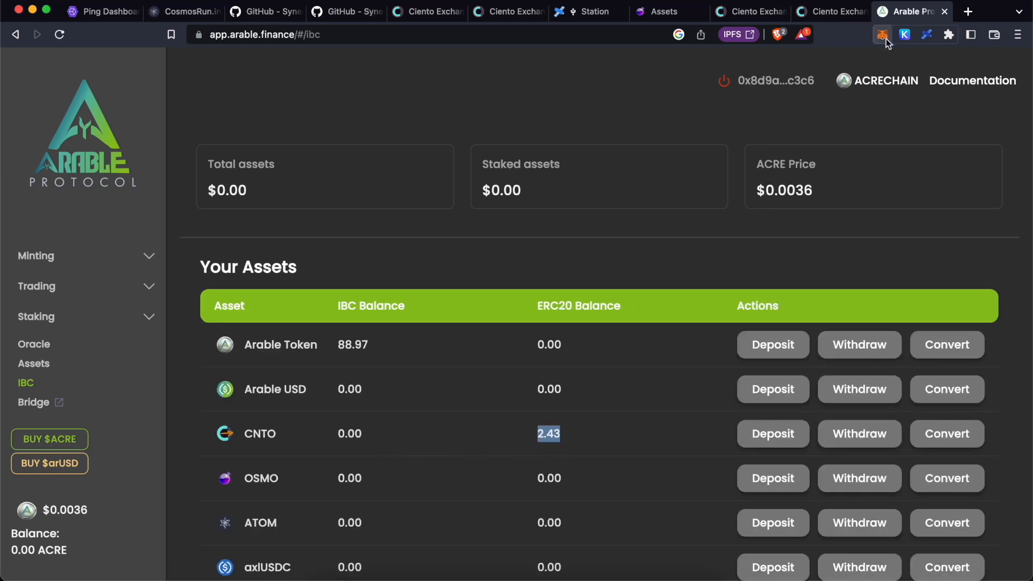
click(881, 34)
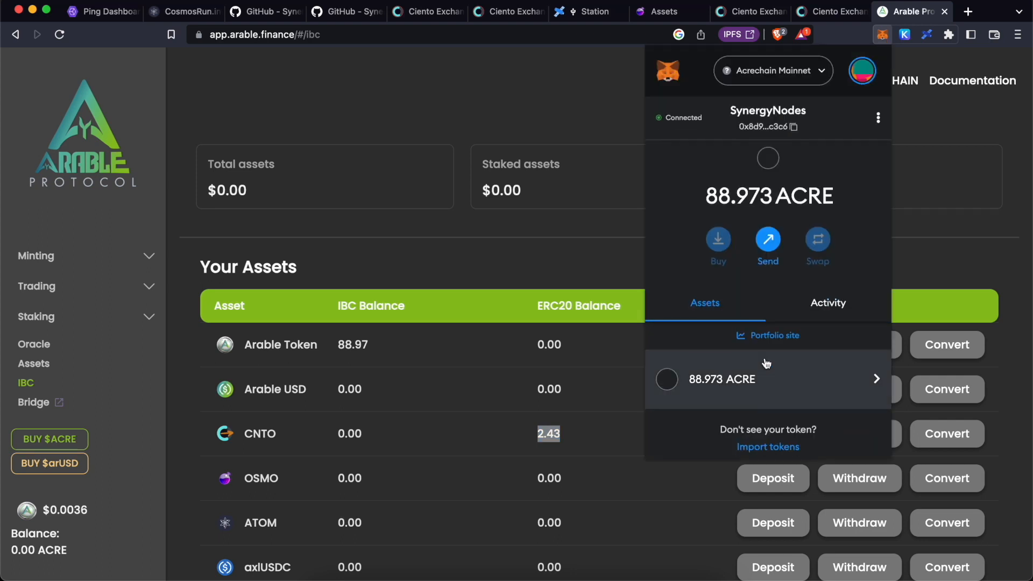
click(769, 446)
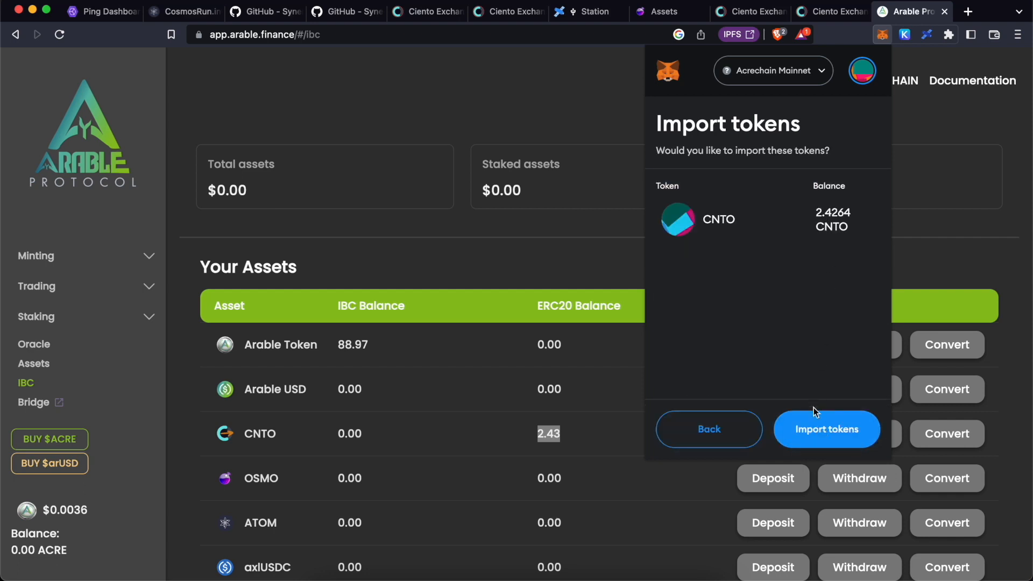
click(827, 429)
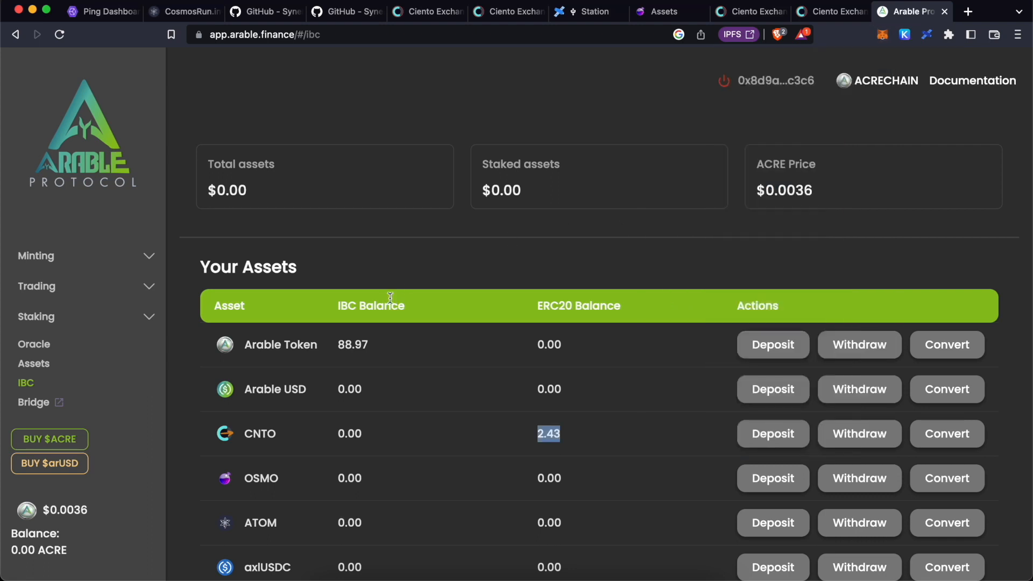
mouse_move(622, 308)
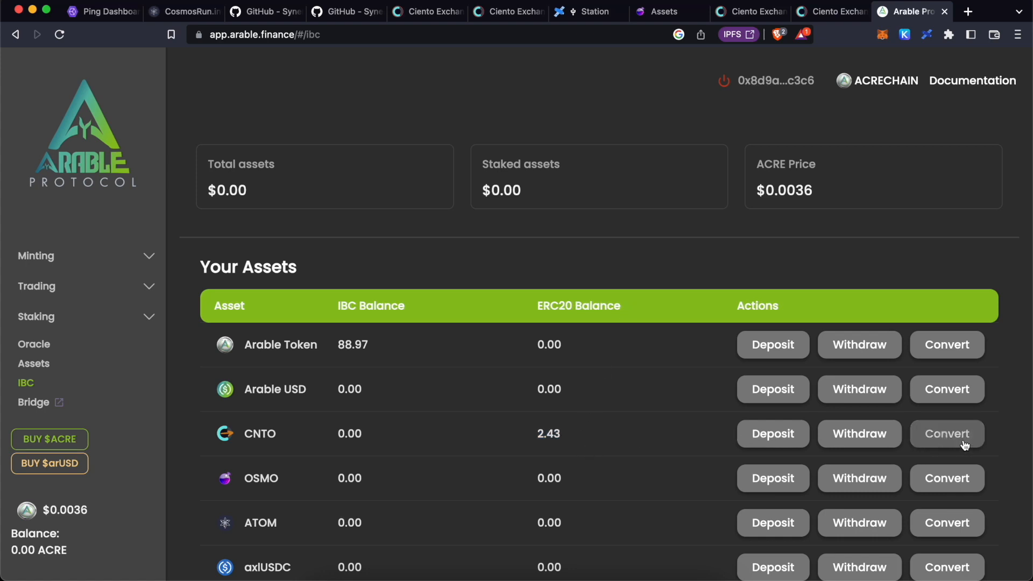
- Start a new CNTO conversion showing the 2.43 CNTO in the ERC-20 balance
click(947, 433)
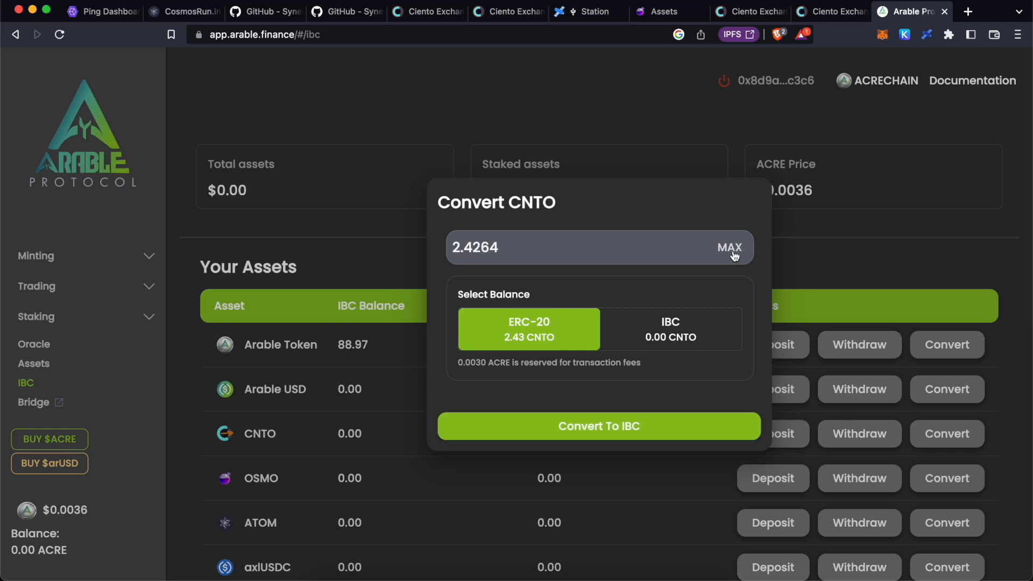
mouse_move(843, 248)
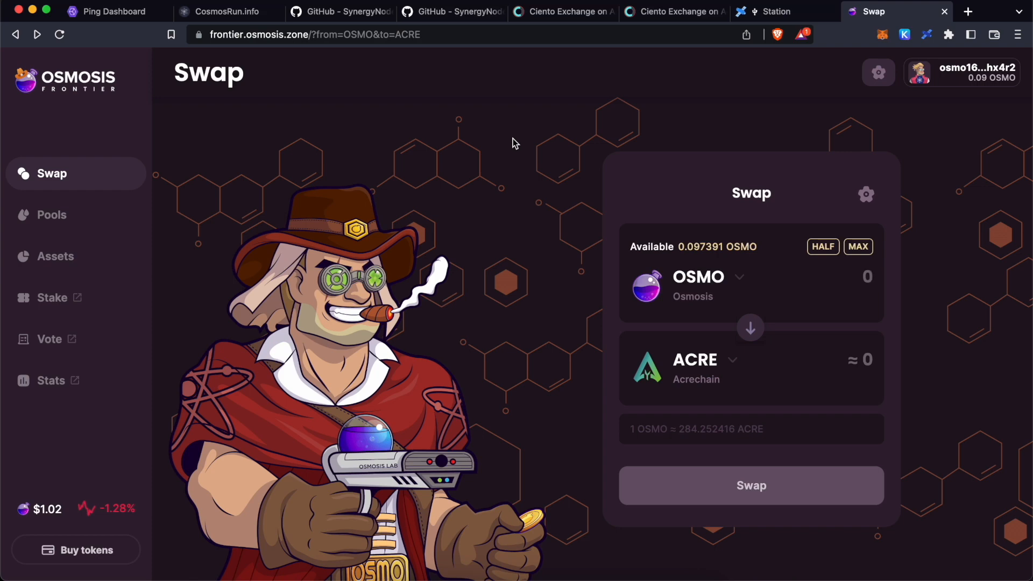
mouse_move(538, 156)
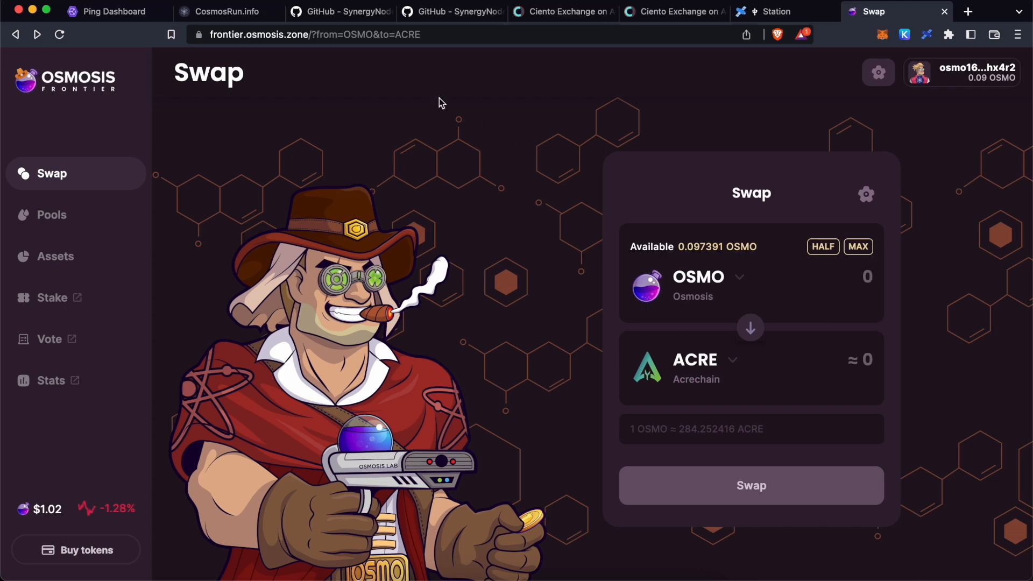
- Enter 0.1 OSMO on the Swap page, then view the asset balances listing 10 ACRE
text(0.1)
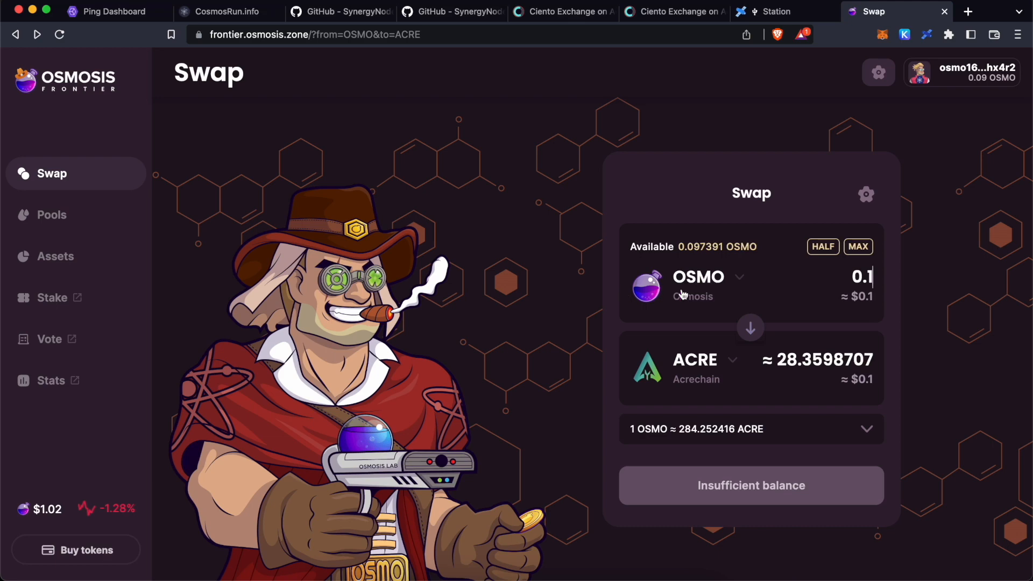
mouse_move(106, 206)
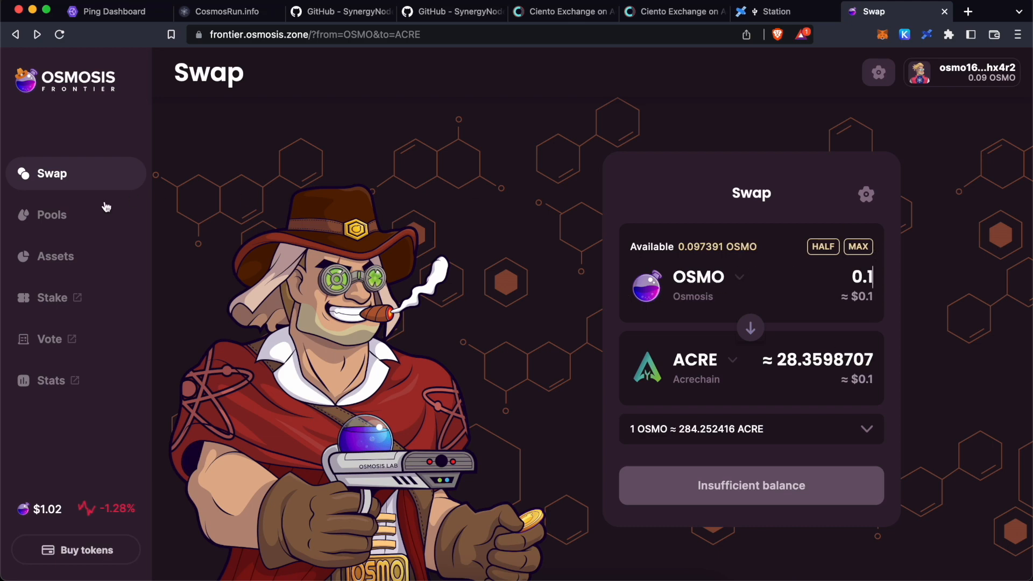
click(56, 255)
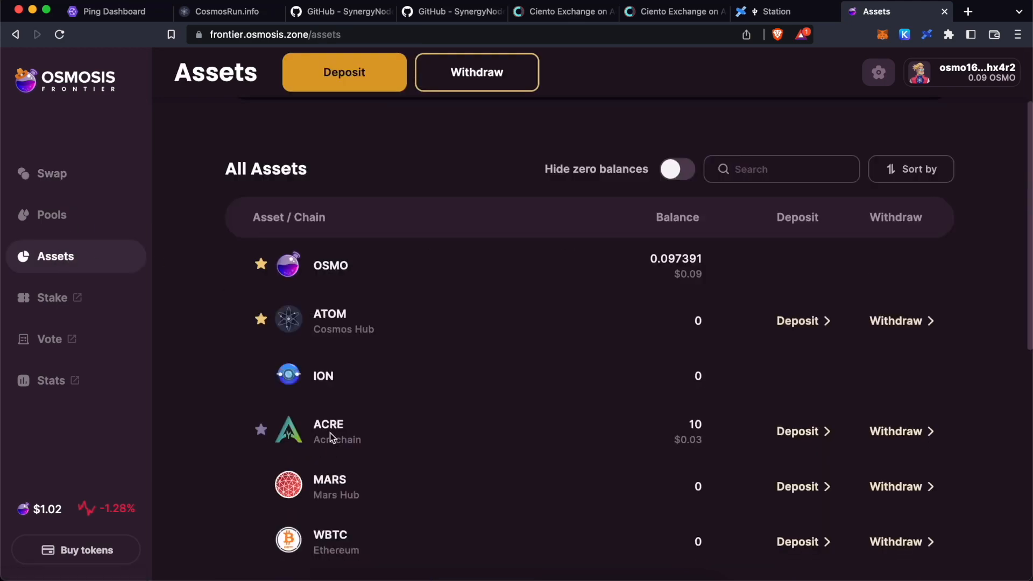
- Withdraw all 10 ACRE from Osmosis to Acrechain and approve the IBC transfer in Keplr
click(896, 432)
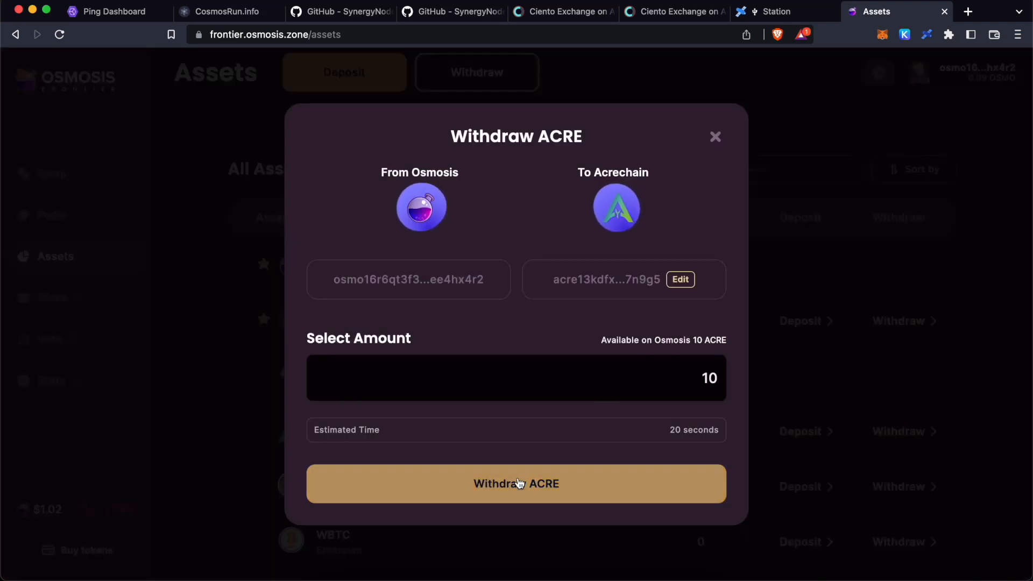
click(515, 483)
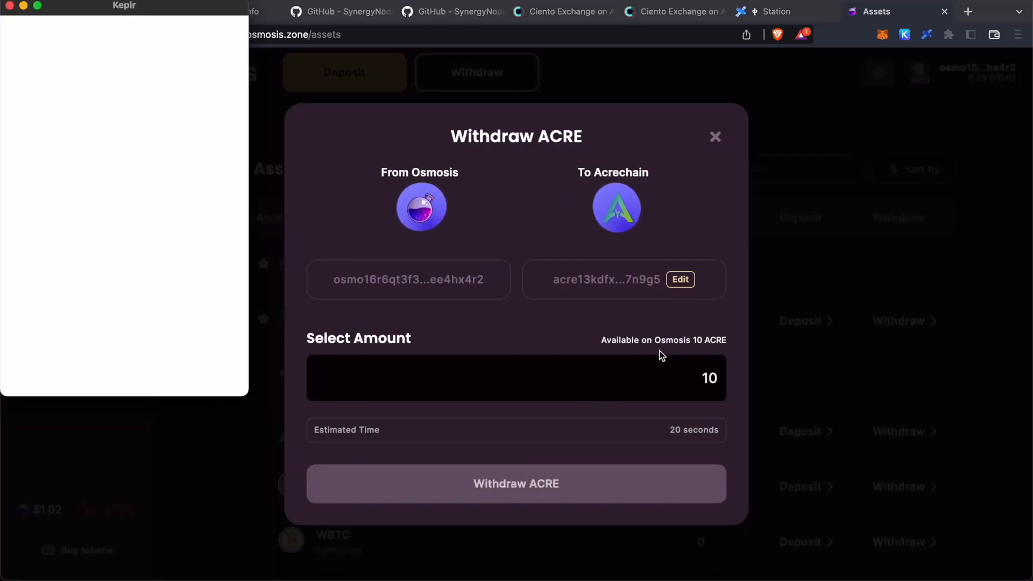
click(516, 483)
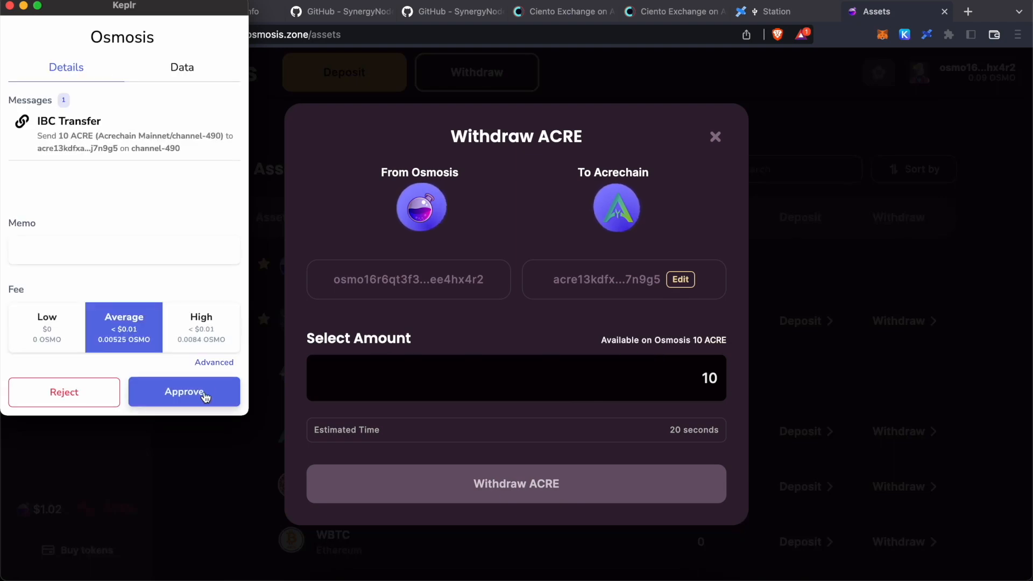
click(185, 391)
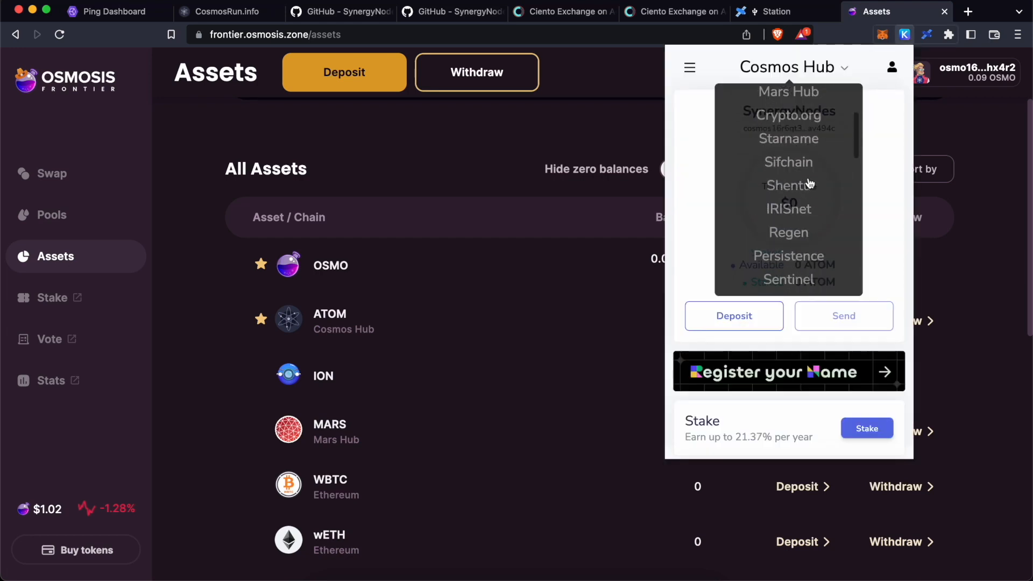
- Scroll Keplr's chain list and switch the network to Kujira
scroll(down, 3)
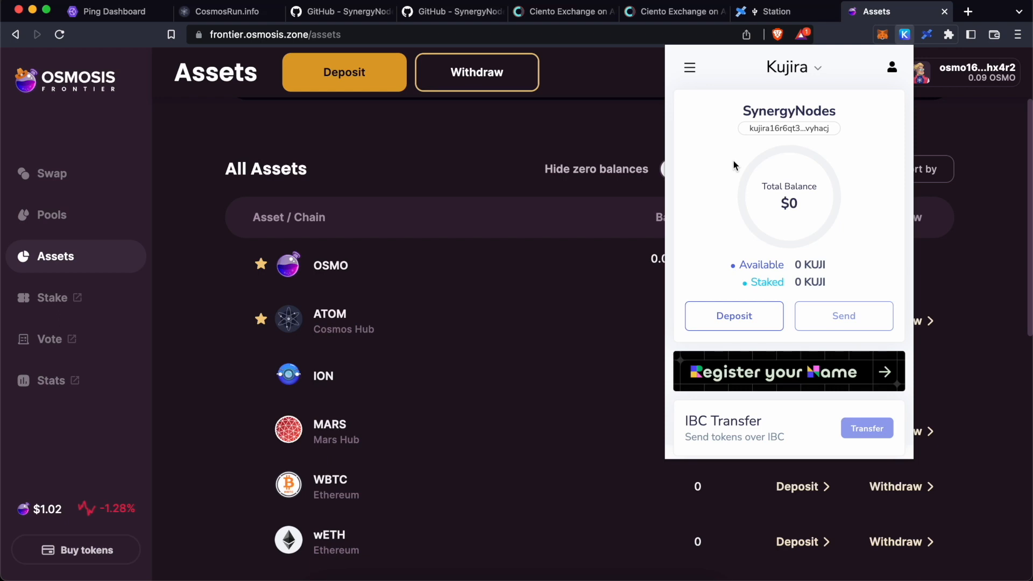
mouse_move(867, 139)
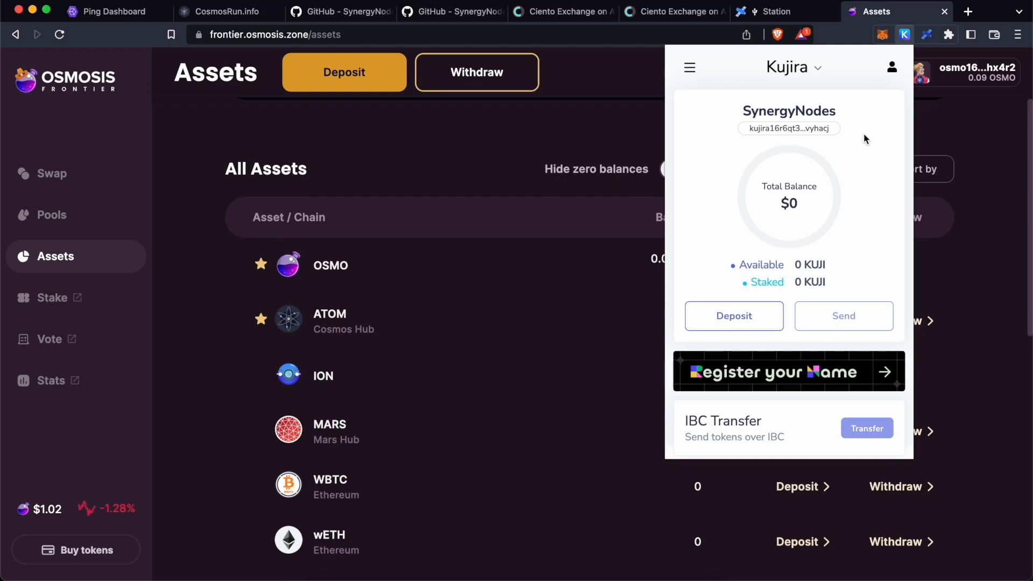
mouse_move(831, 140)
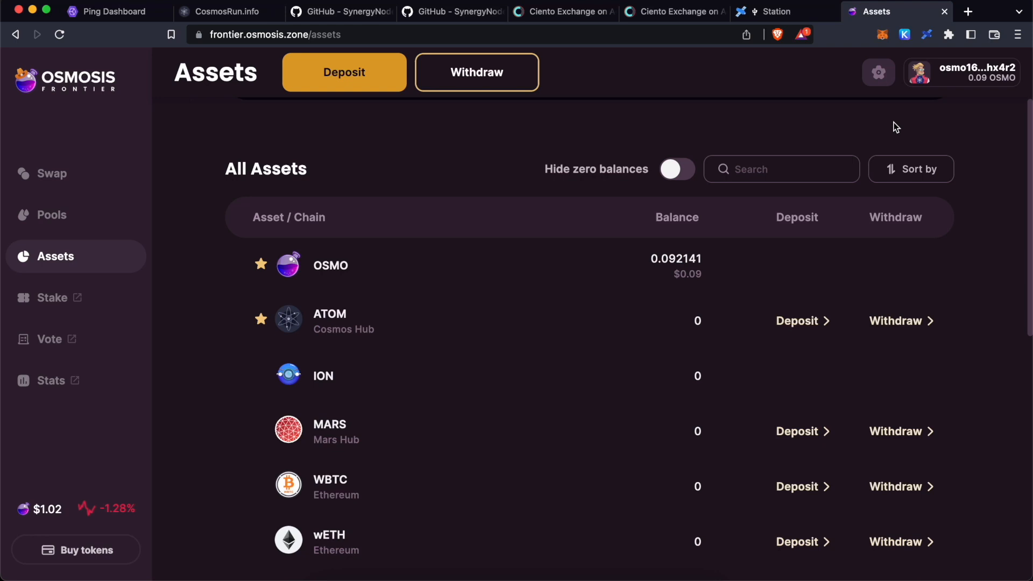
mouse_move(742, 111)
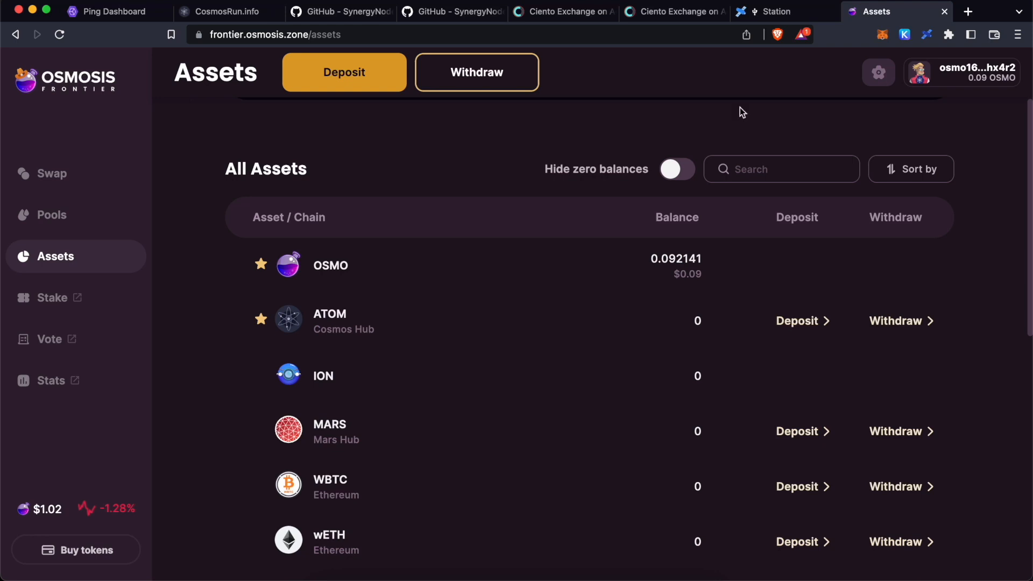